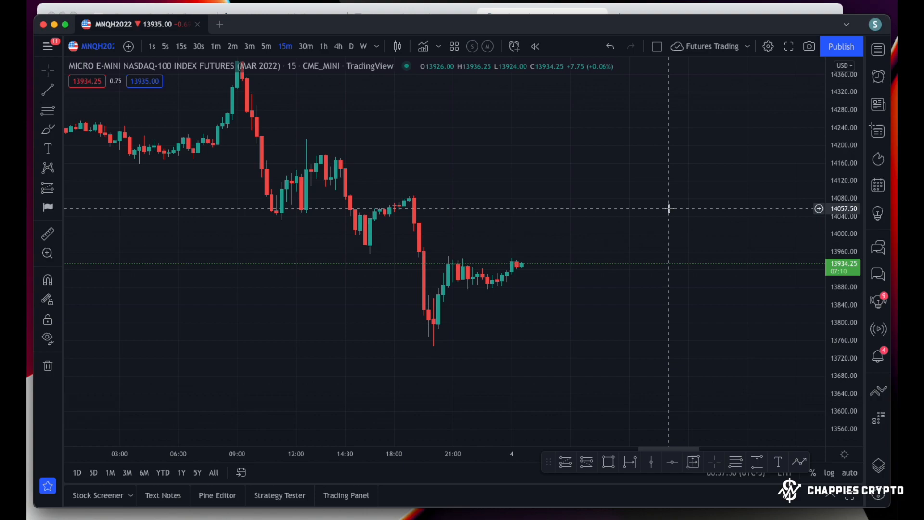
mouse_move(648, 10)
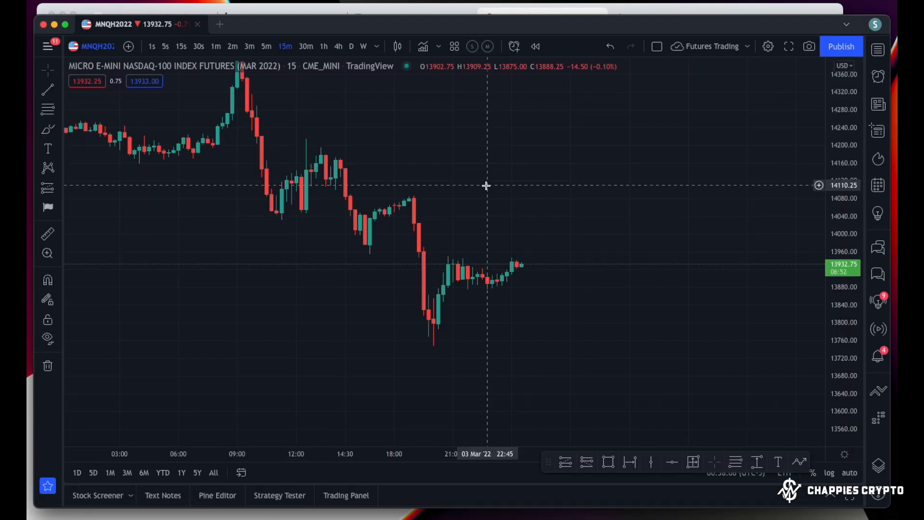
mouse_move(364, 229)
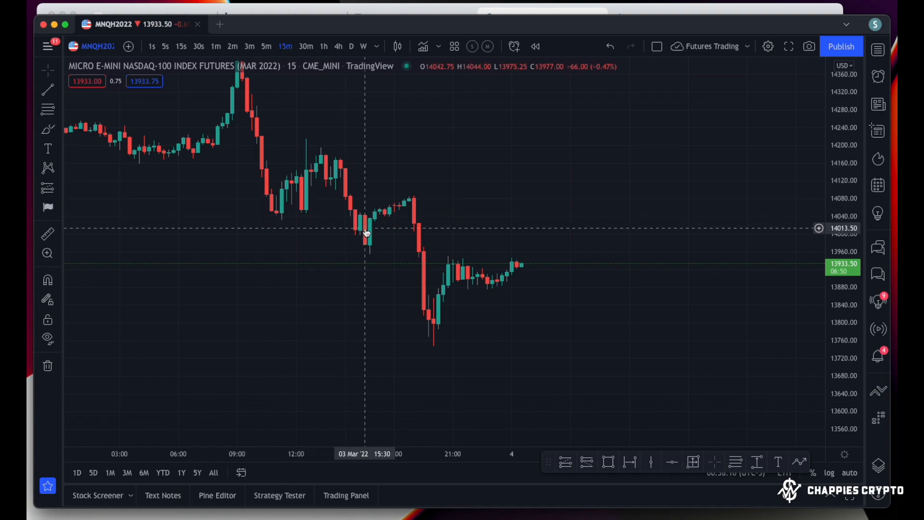
mouse_move(375, 231)
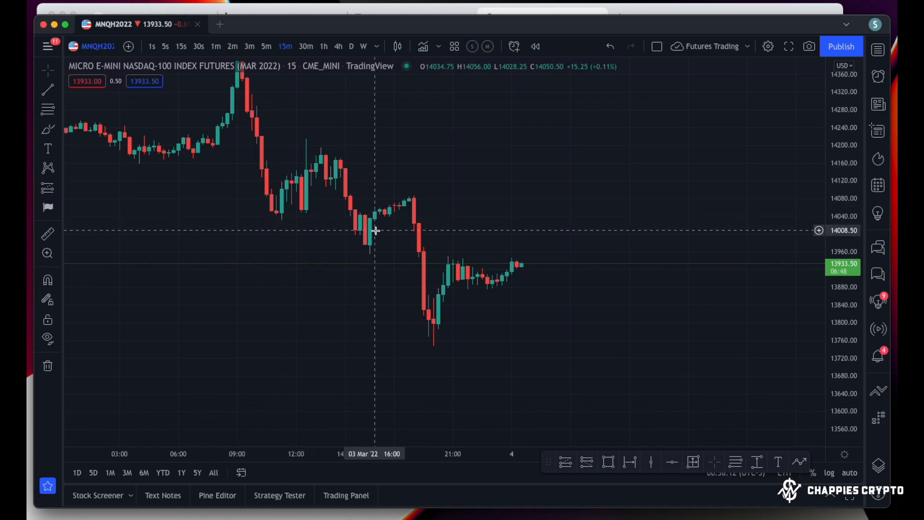
mouse_move(582, 108)
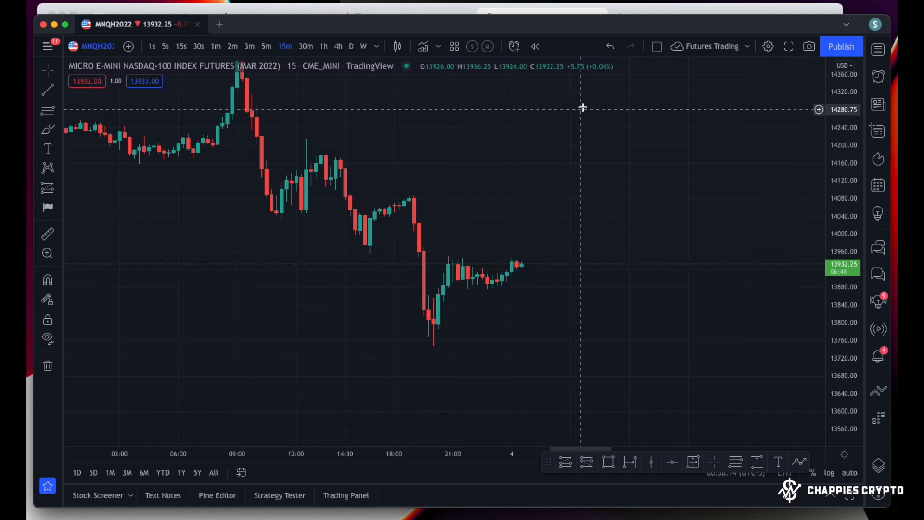
mouse_move(626, 125)
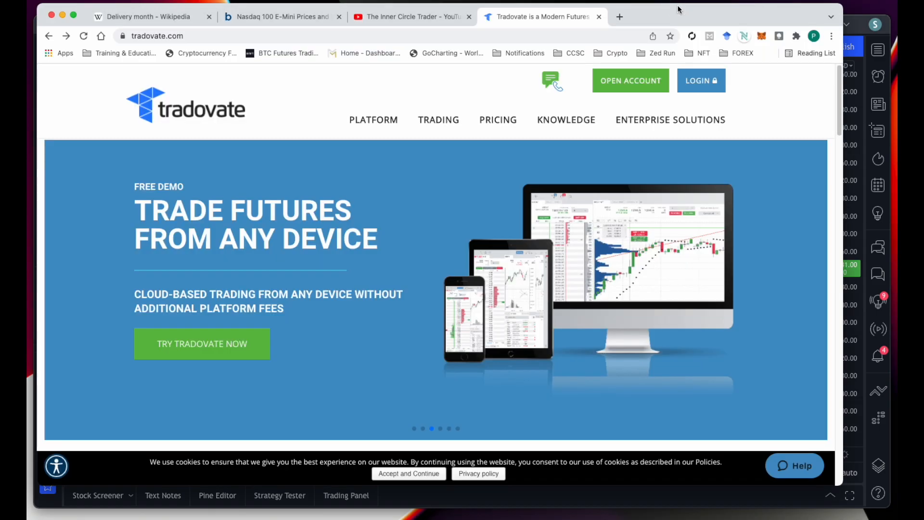
mouse_move(761, 97)
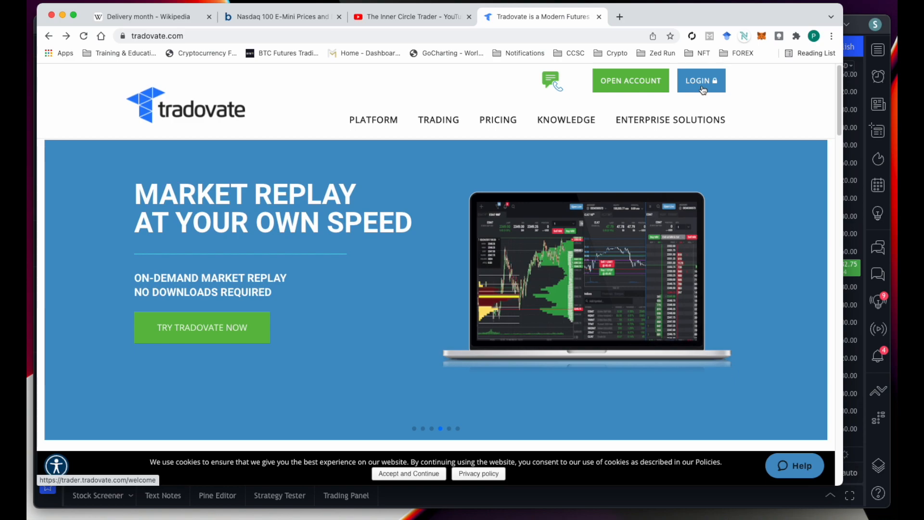
mouse_move(713, 97)
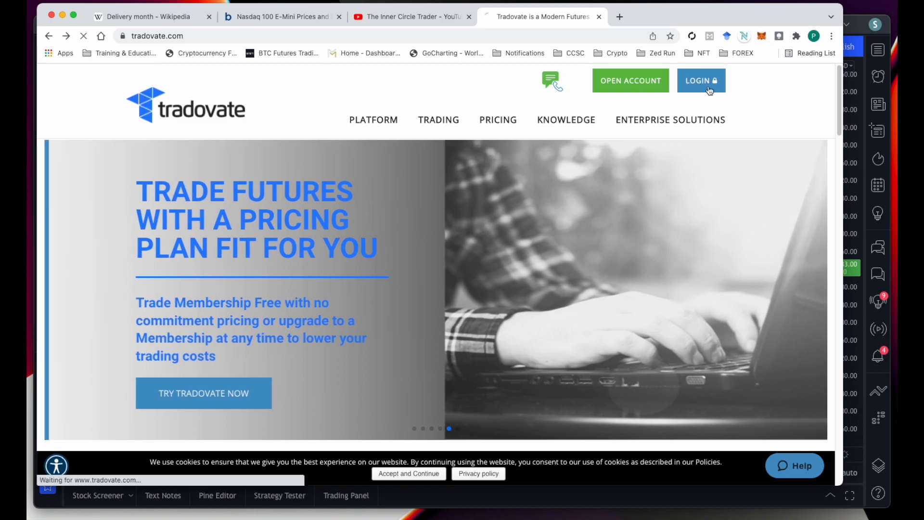
Go to Tradovate's web trader sign-in page from the LOGIN link
click(701, 81)
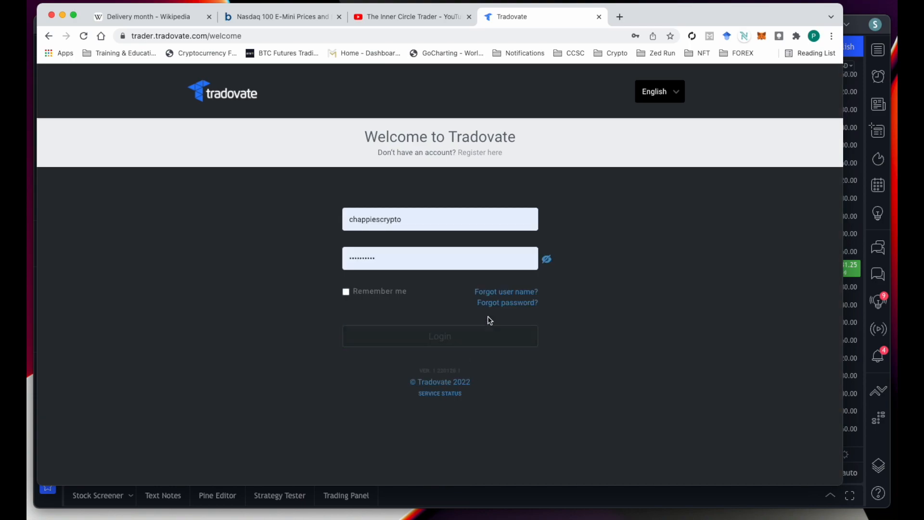
Sign in to Tradovate and bring up the account Settings on its Accounts section
click(440, 336)
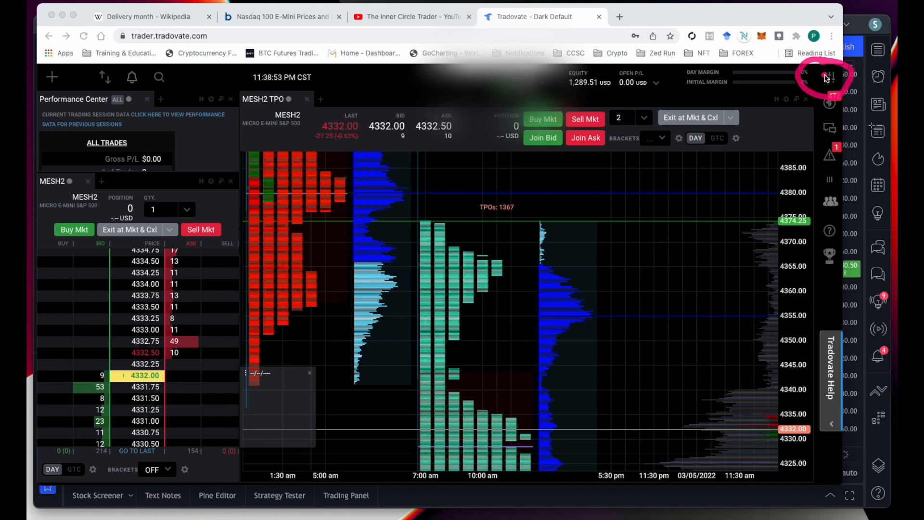
click(818, 77)
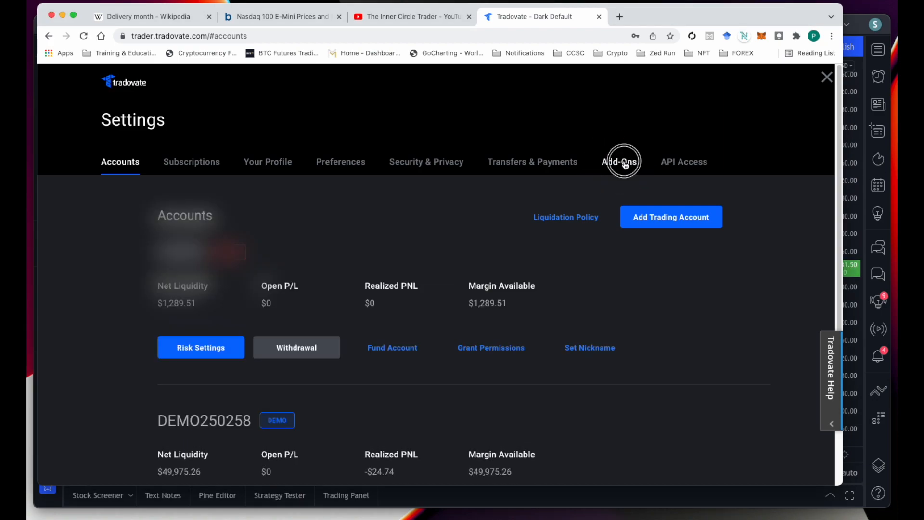
Show the Add-Ons section of Settings with the TradingView add-on marked activated
click(619, 162)
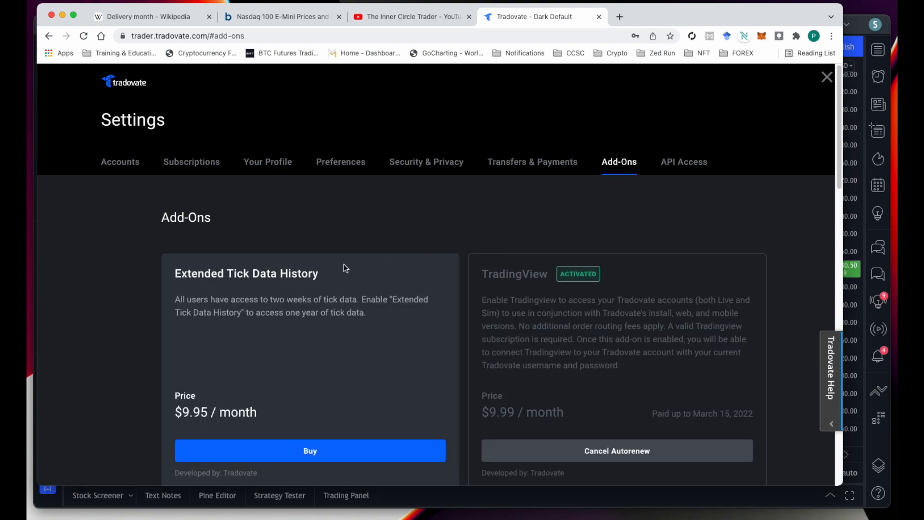
scroll(down, 3)
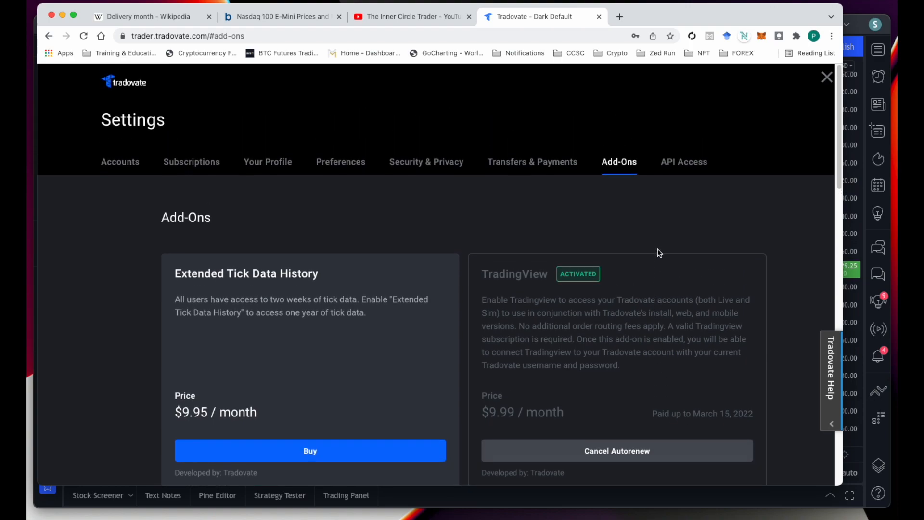
mouse_move(658, 216)
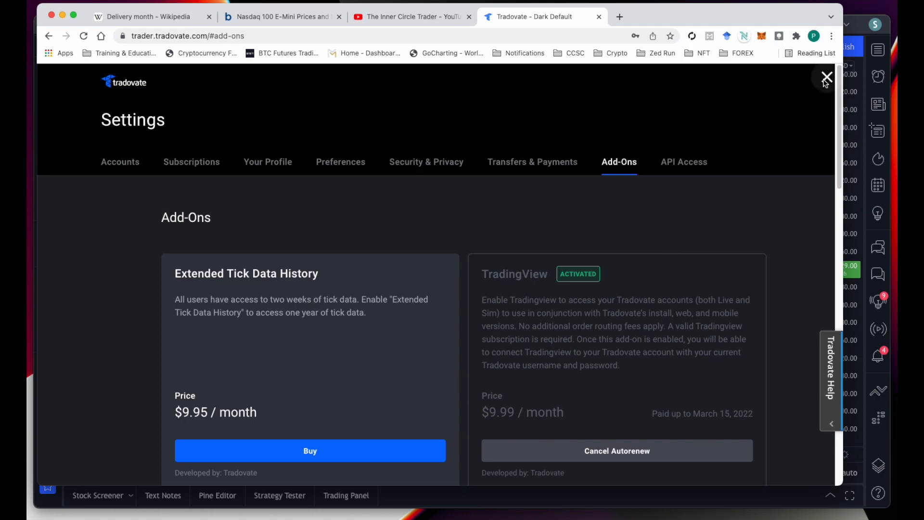
Close Settings to return to the trading platform with the MESH2 chart
click(826, 77)
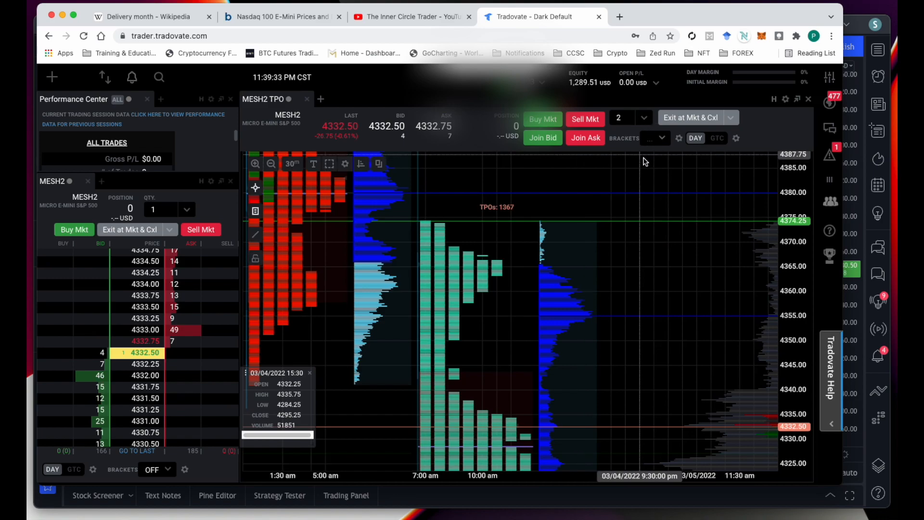
mouse_move(597, 177)
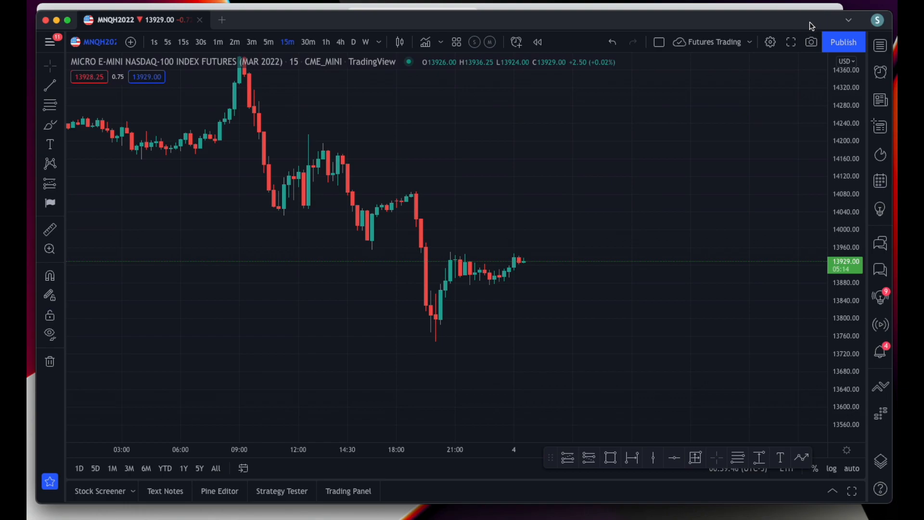
mouse_move(611, 248)
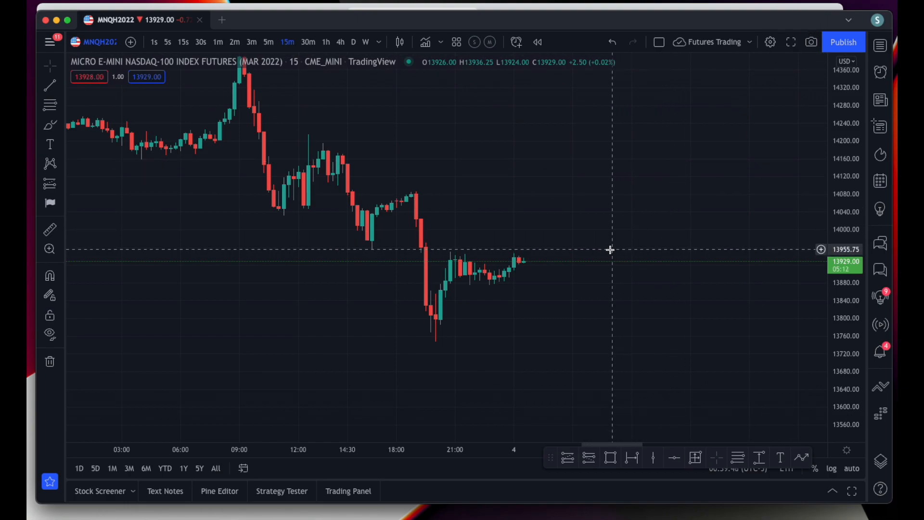
mouse_move(175, 96)
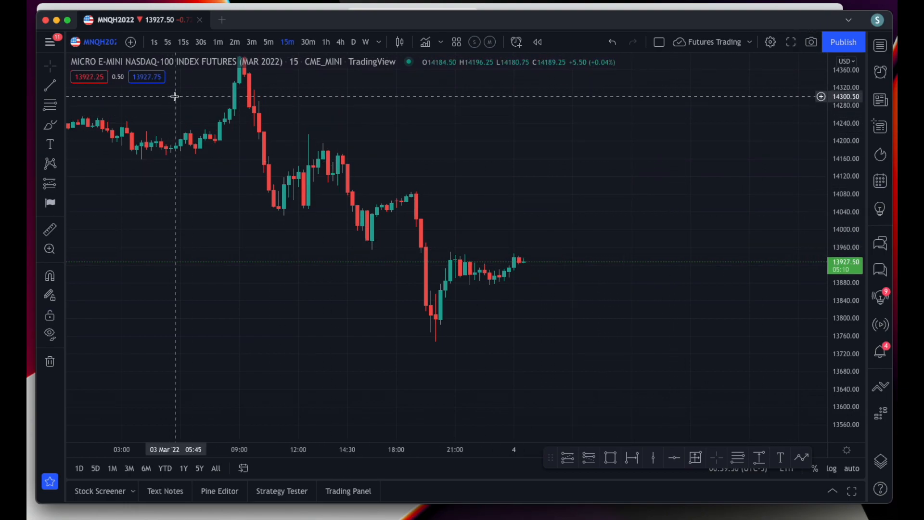
mouse_move(306, 74)
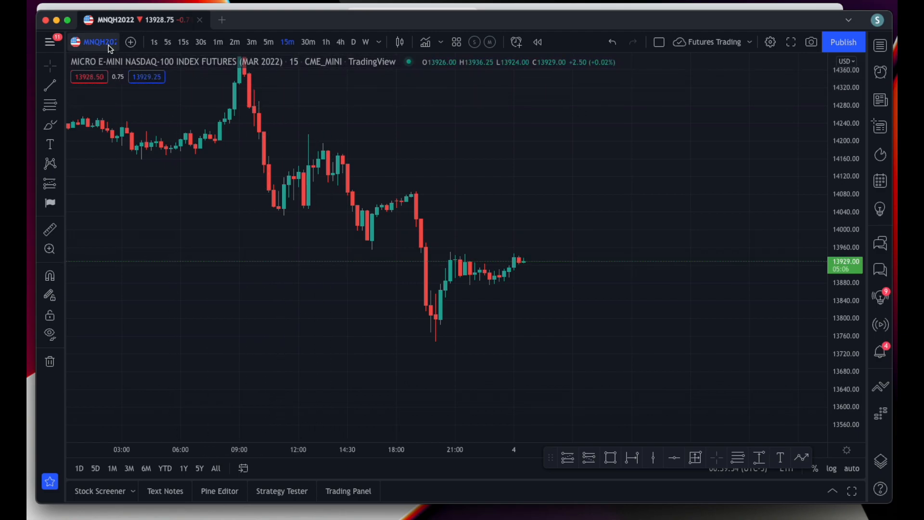
click(99, 41)
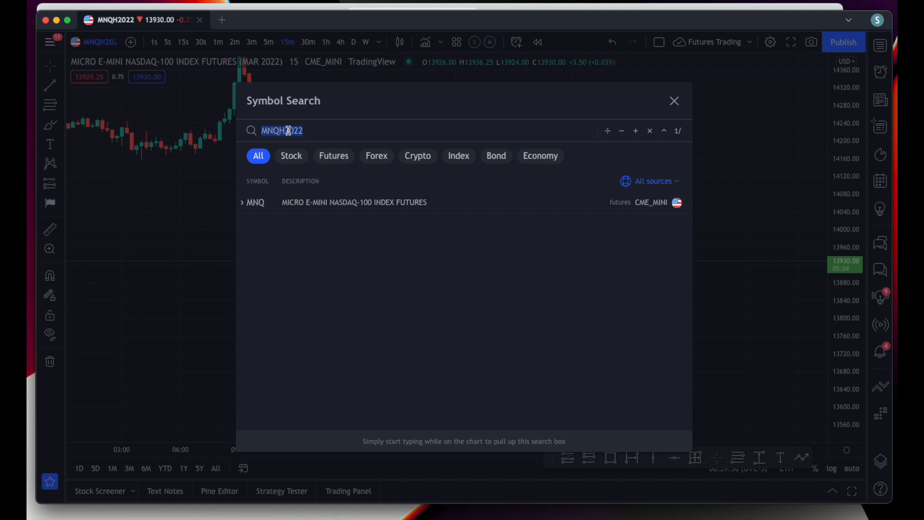
click(243, 202)
text(MN)
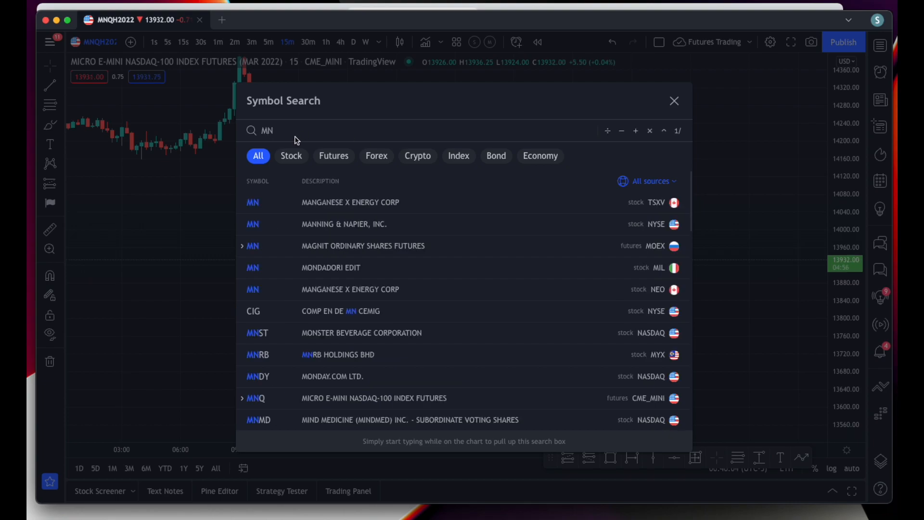
text(Q)
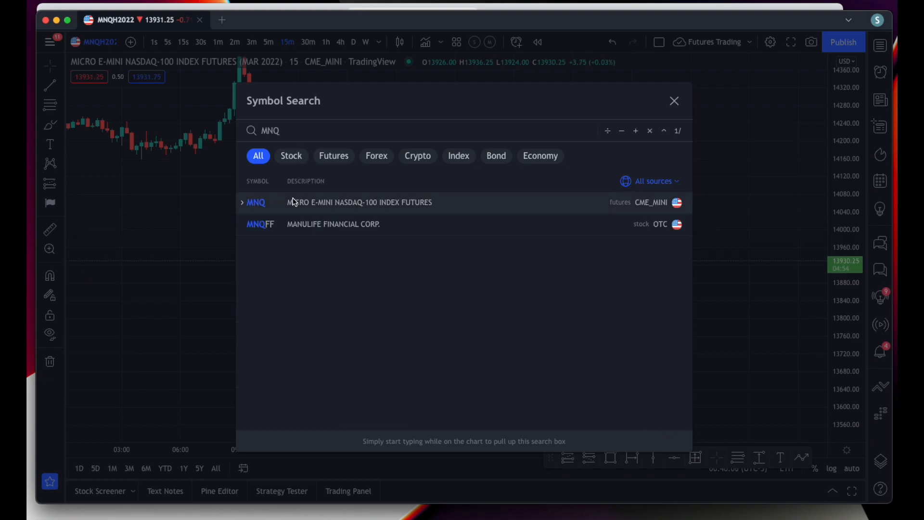
click(242, 202)
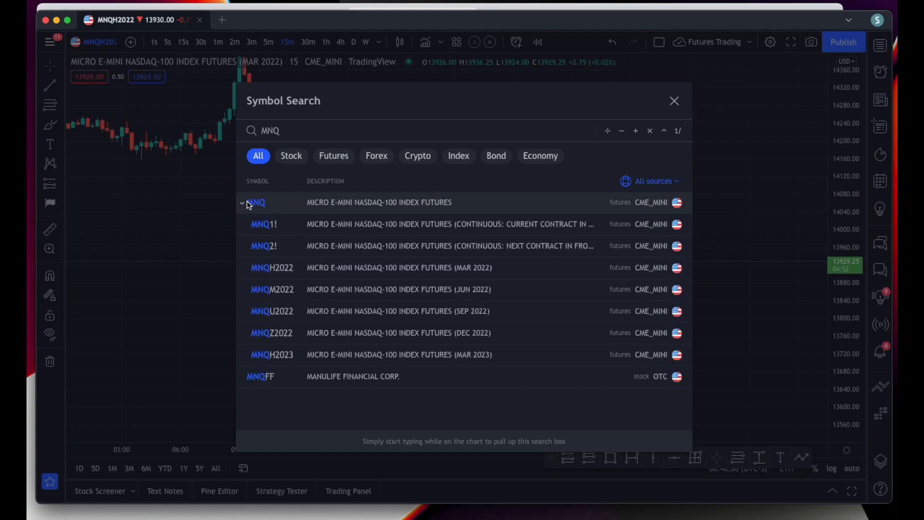
mouse_move(410, 272)
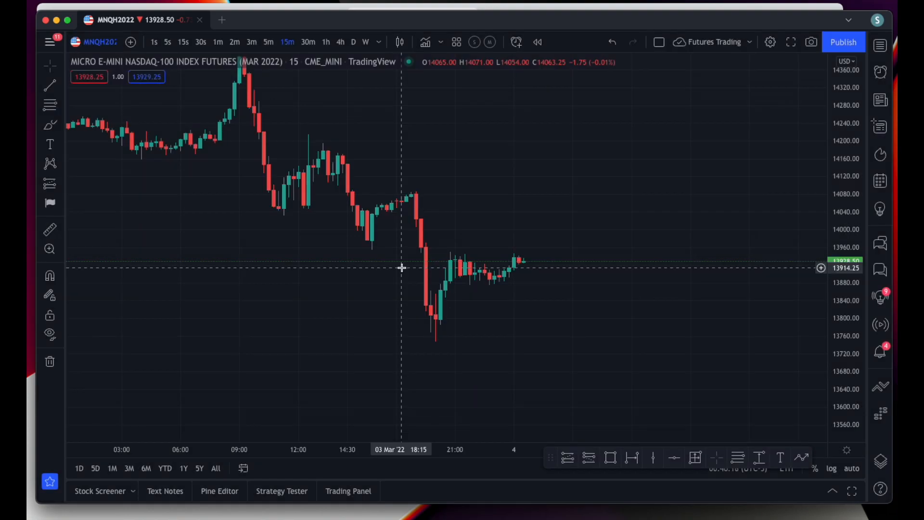
mouse_move(501, 186)
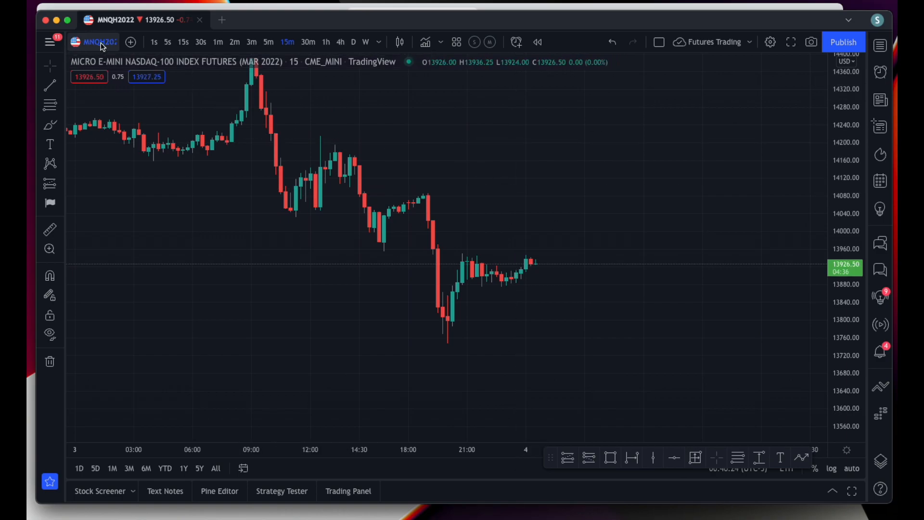
Load the March 2022 contract MNQH2022 from the MNQ group in Symbol Search
click(99, 42)
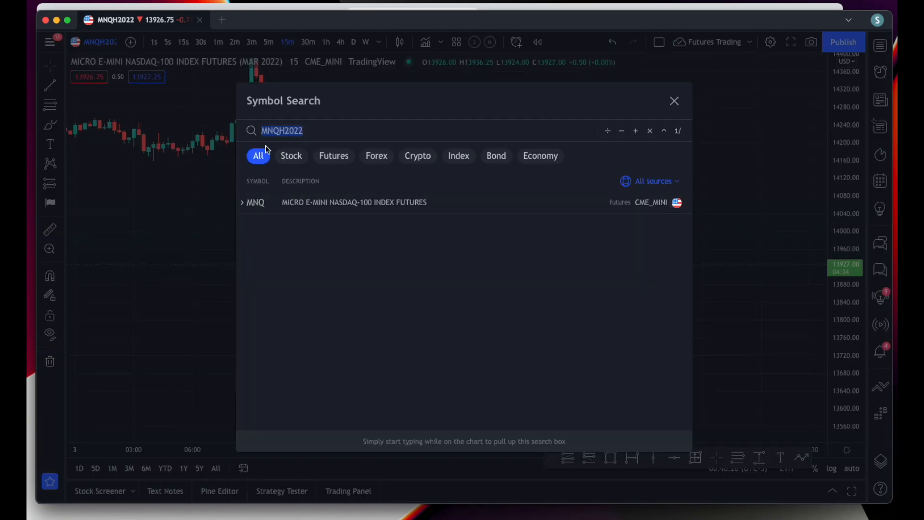
click(243, 202)
text(MNQ)
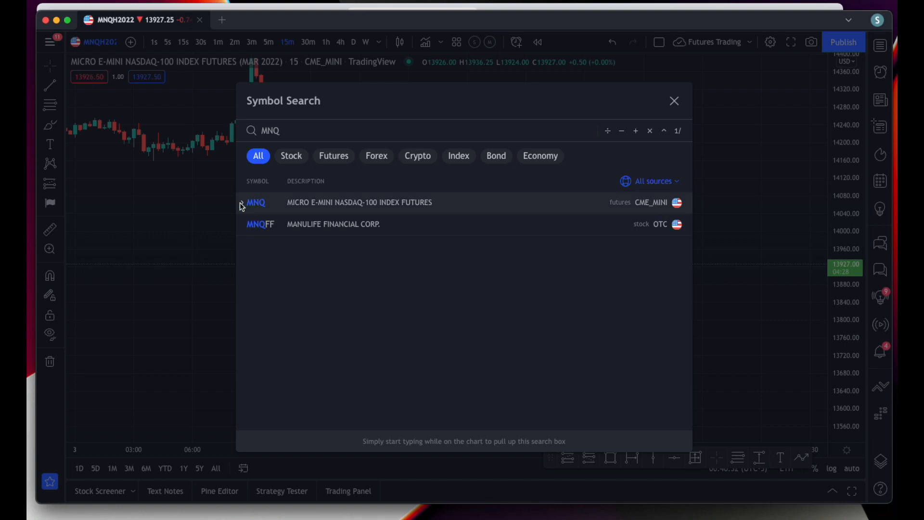
click(242, 202)
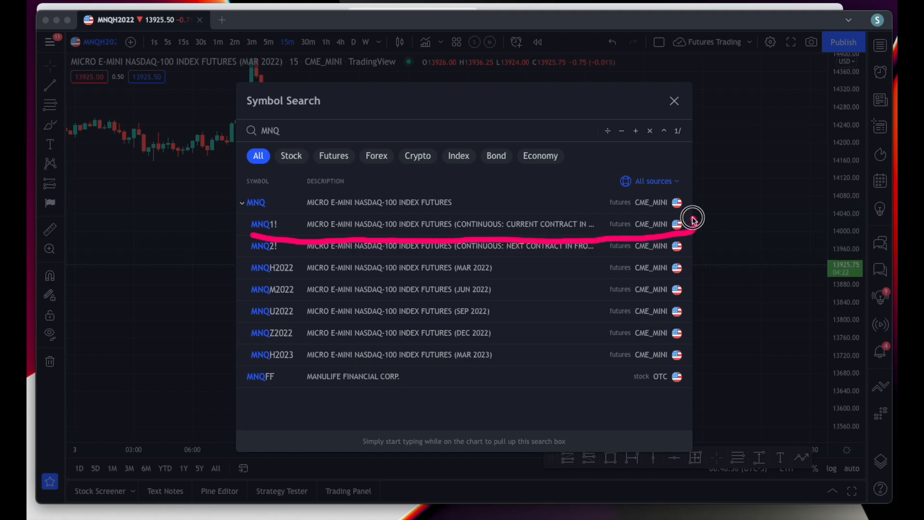
mouse_move(358, 210)
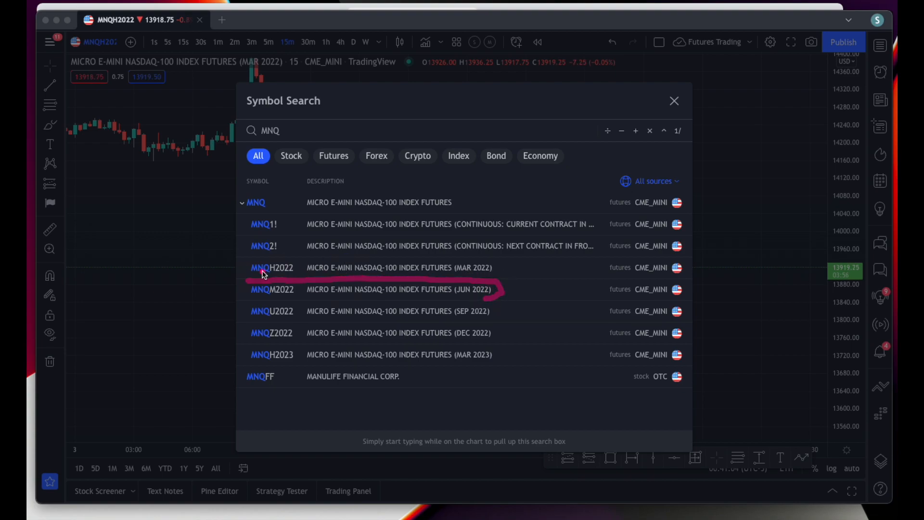
click(271, 268)
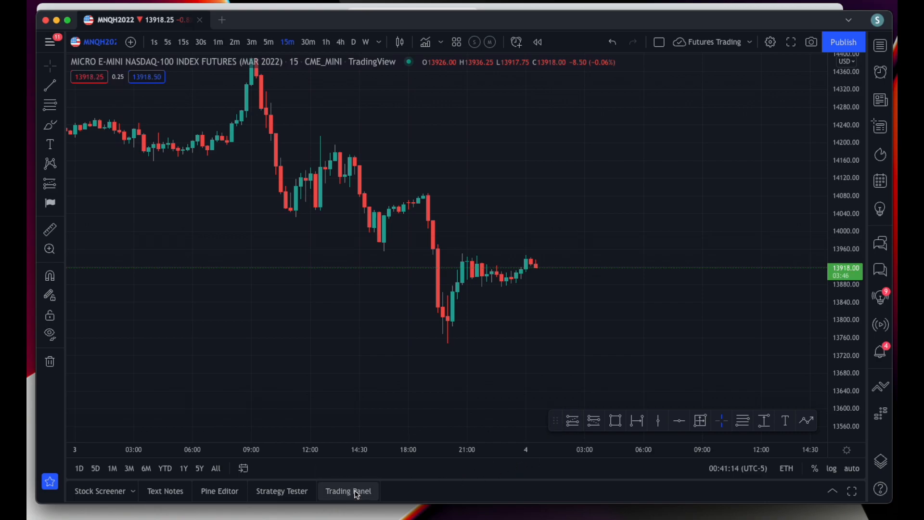
Show the Trading Panel listing brokers to connect, including Tradovate
click(347, 490)
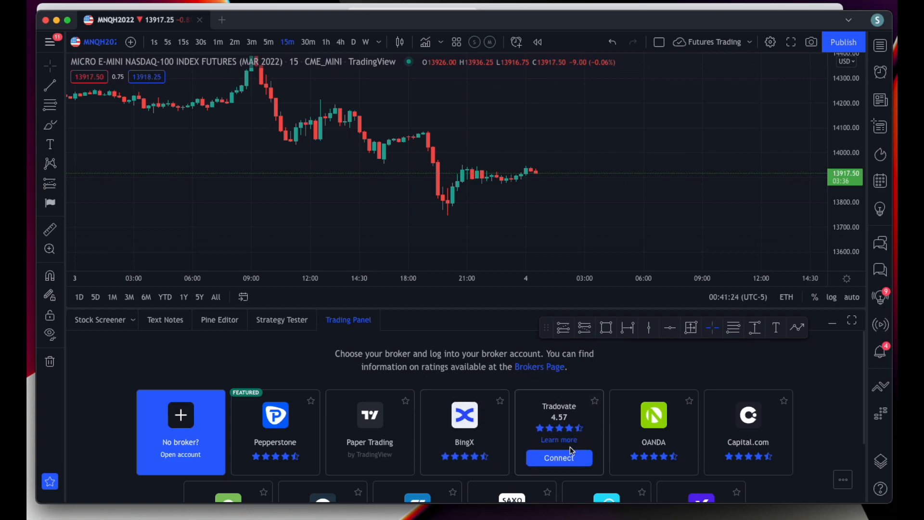
Connect to Tradovate and accept the concurrent connection warning
click(559, 457)
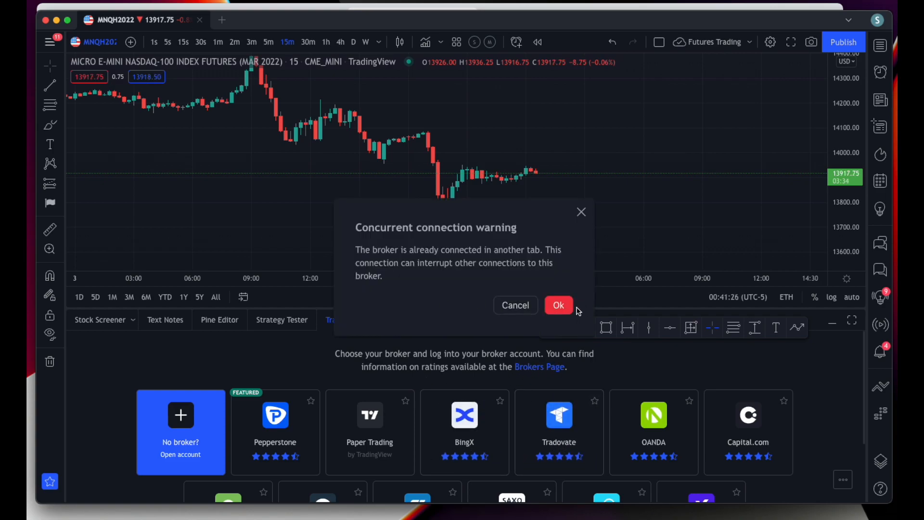
click(558, 306)
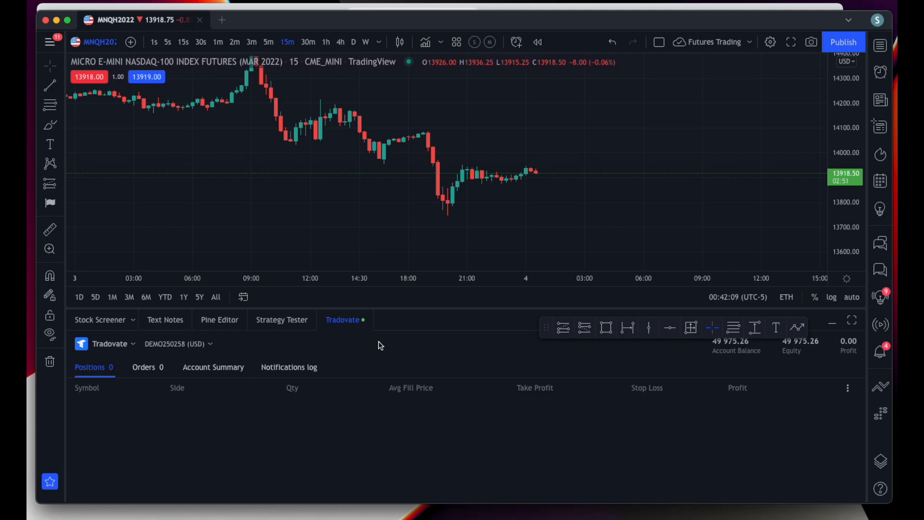
mouse_move(348, 346)
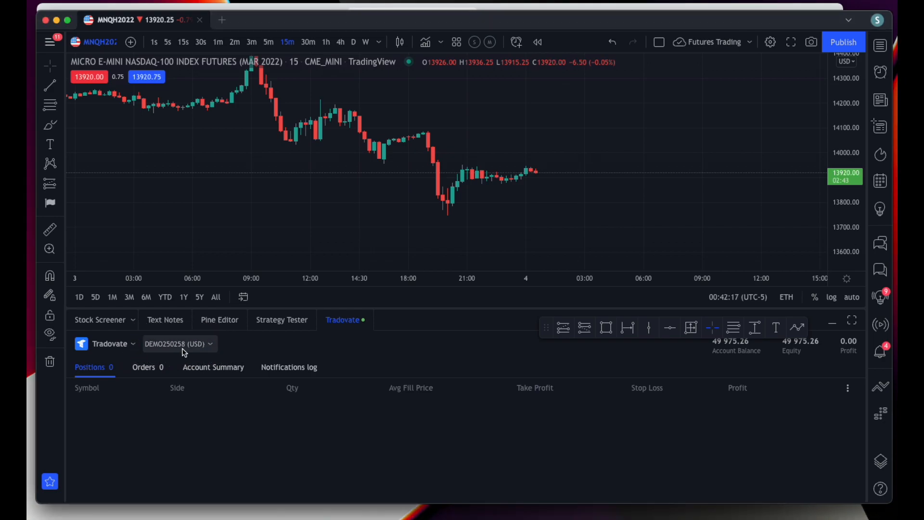
mouse_move(545, 327)
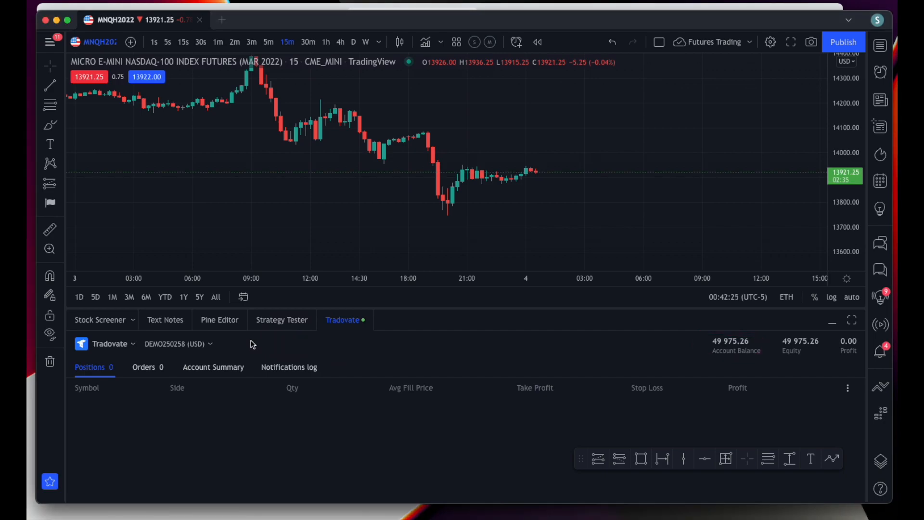
Select the DEMO account with its 49,975.26 balance in the Tradovate panel
click(175, 344)
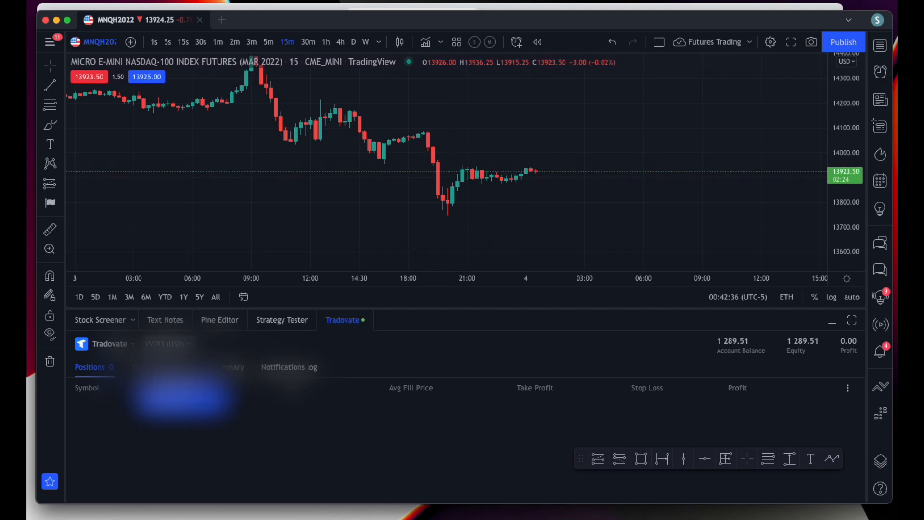
click(171, 344)
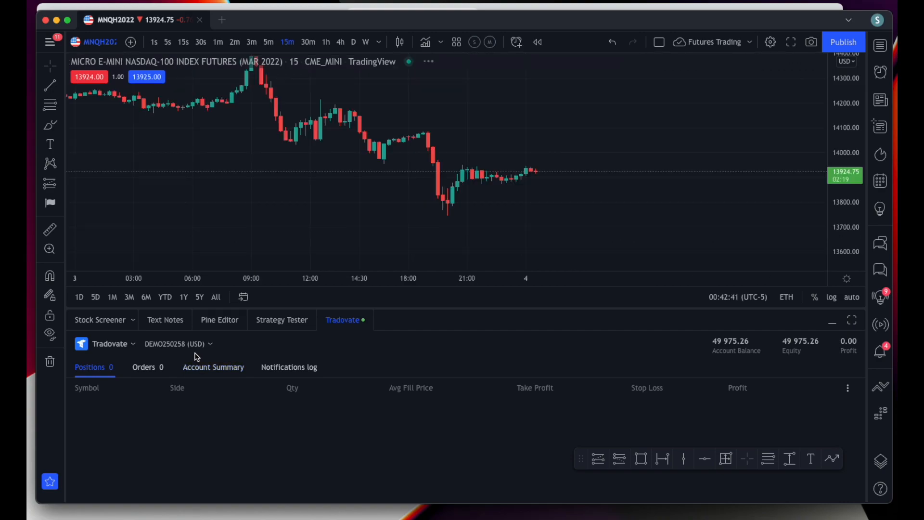
mouse_move(600, 210)
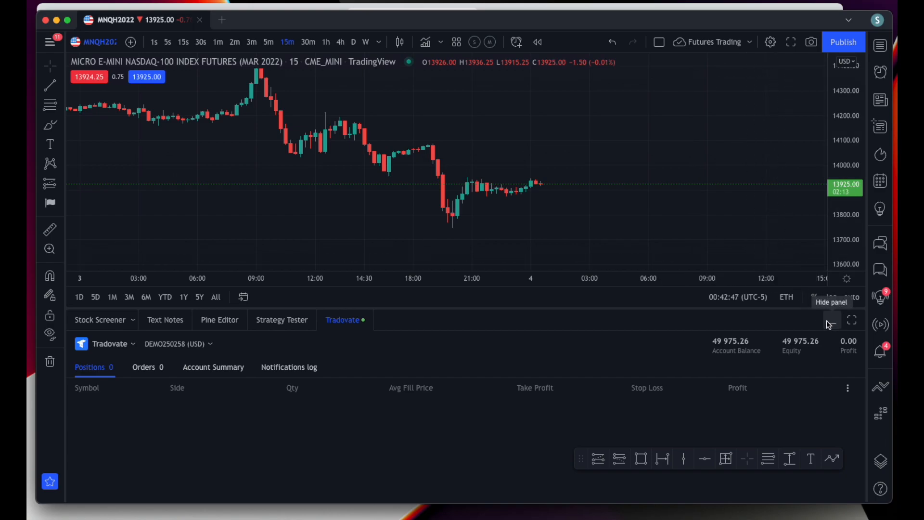
mouse_move(647, 221)
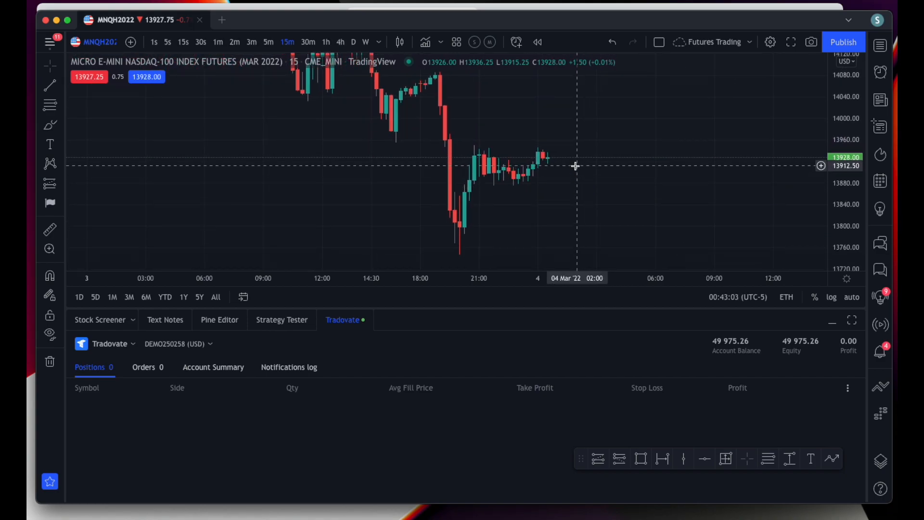
right_click(627, 176)
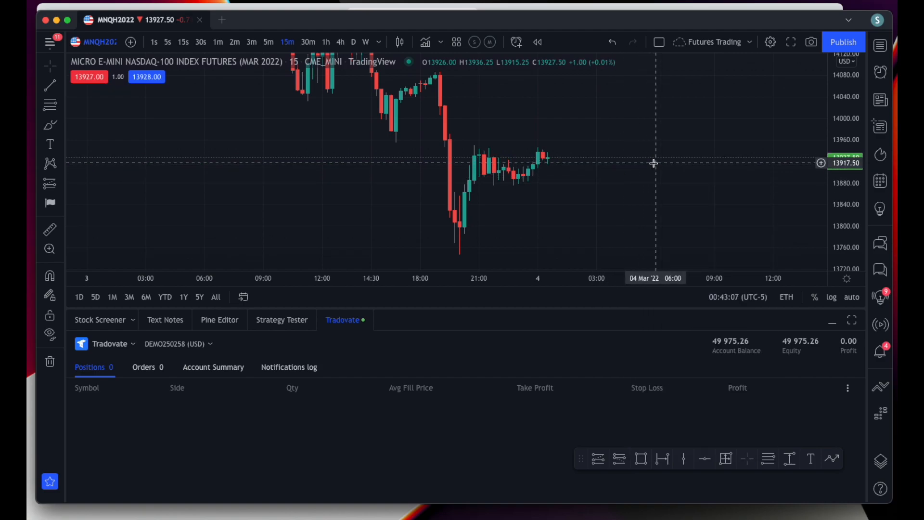
mouse_move(637, 164)
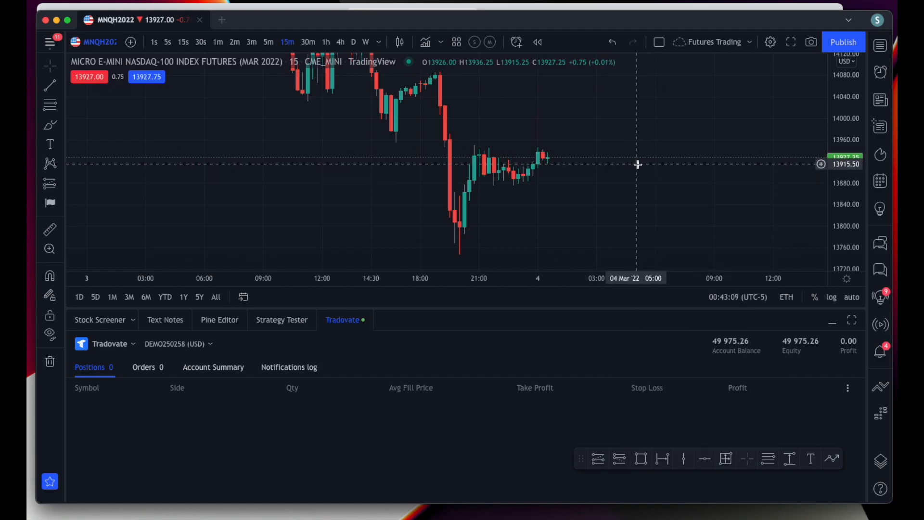
mouse_move(634, 171)
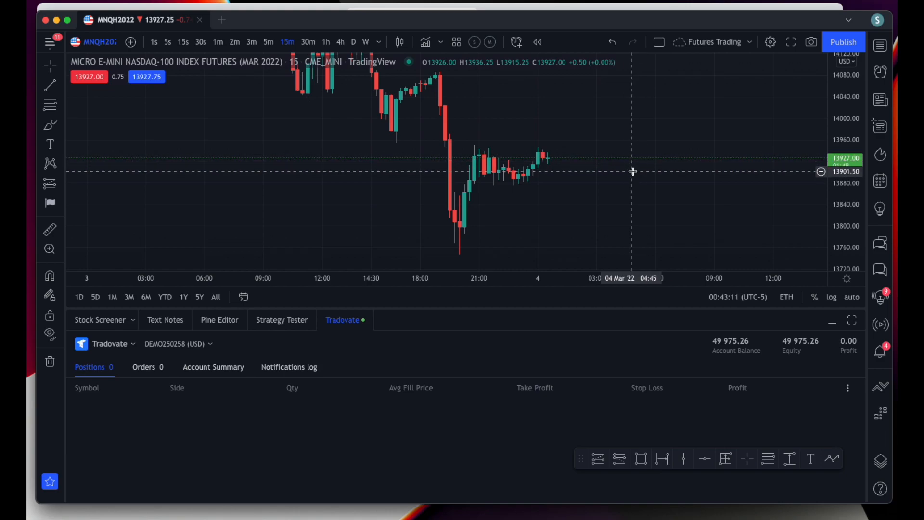
mouse_move(621, 185)
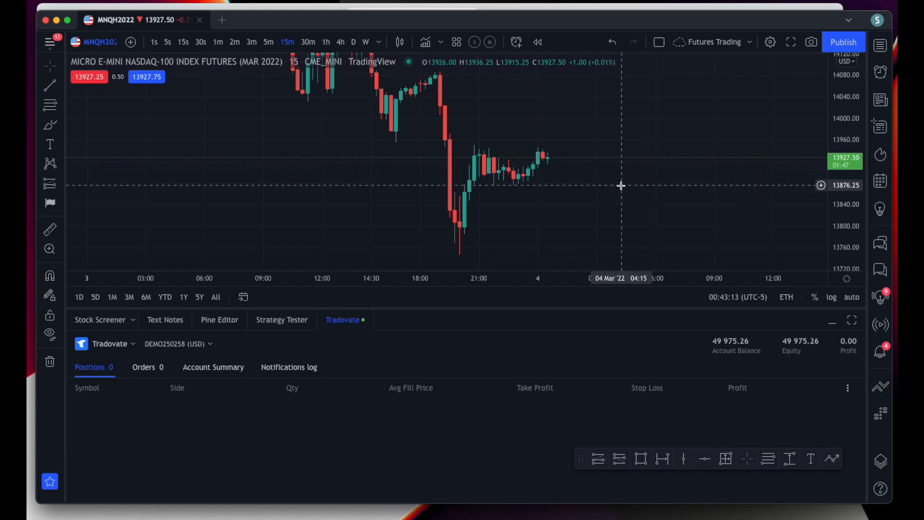
mouse_move(623, 178)
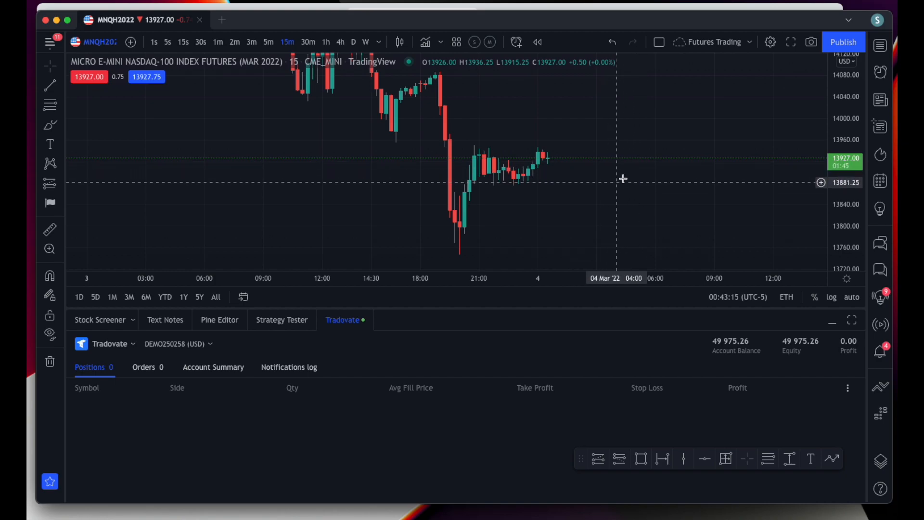
Create a new order from the chart: a 1-unit limit buy of MNQH2 at 13880.00
right_click(623, 178)
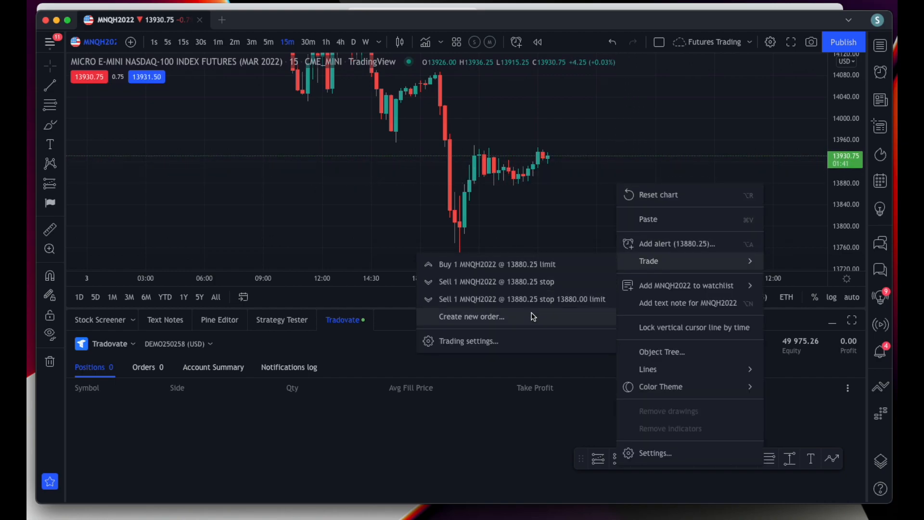
mouse_move(504, 272)
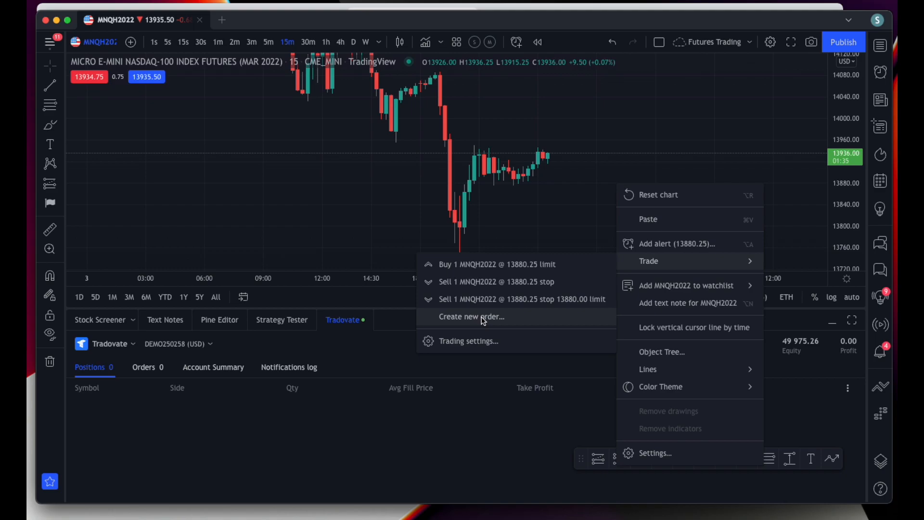
click(471, 317)
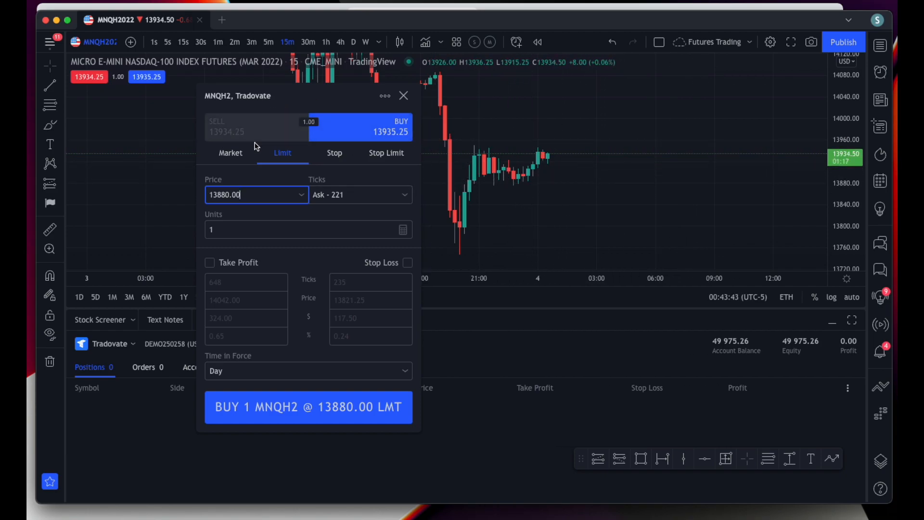
Move the order ticket aside and reset the MNQH2022 chart view at 1-minute interval
drag(237, 95, 361, 108)
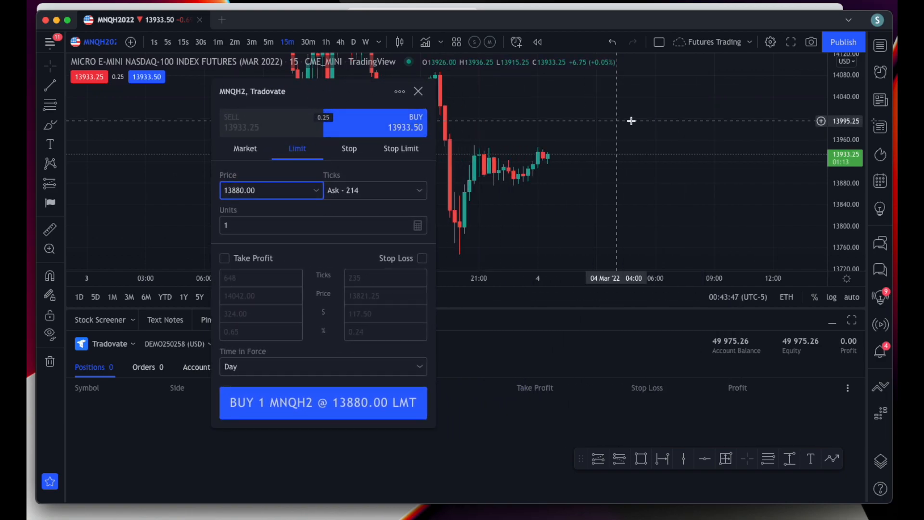
mouse_move(516, 171)
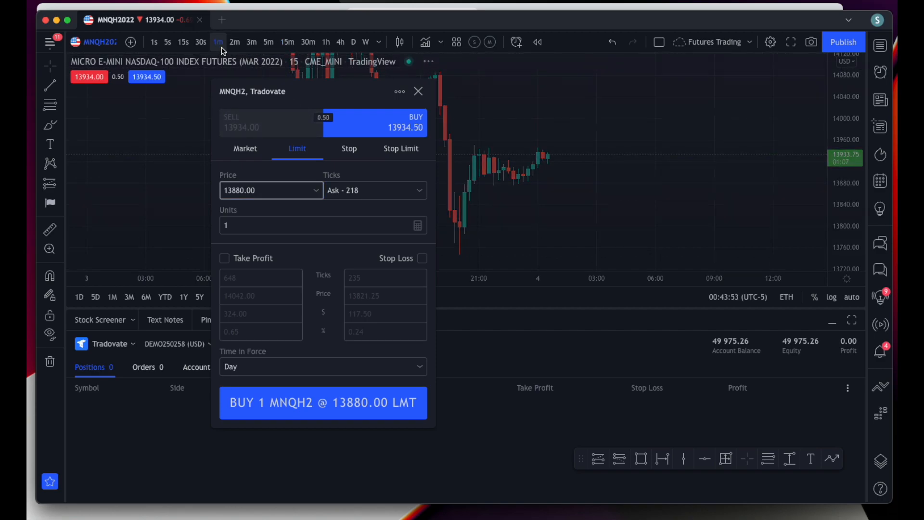
right_click(658, 191)
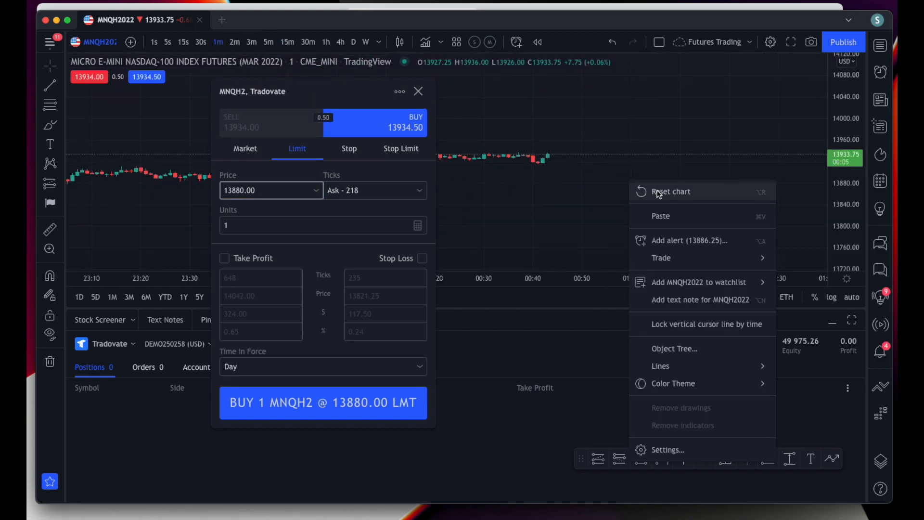
click(670, 192)
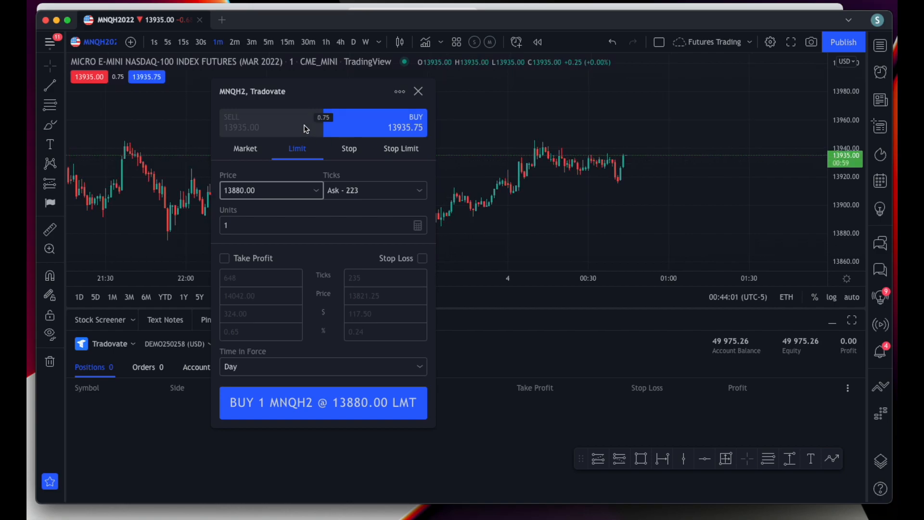
mouse_move(353, 141)
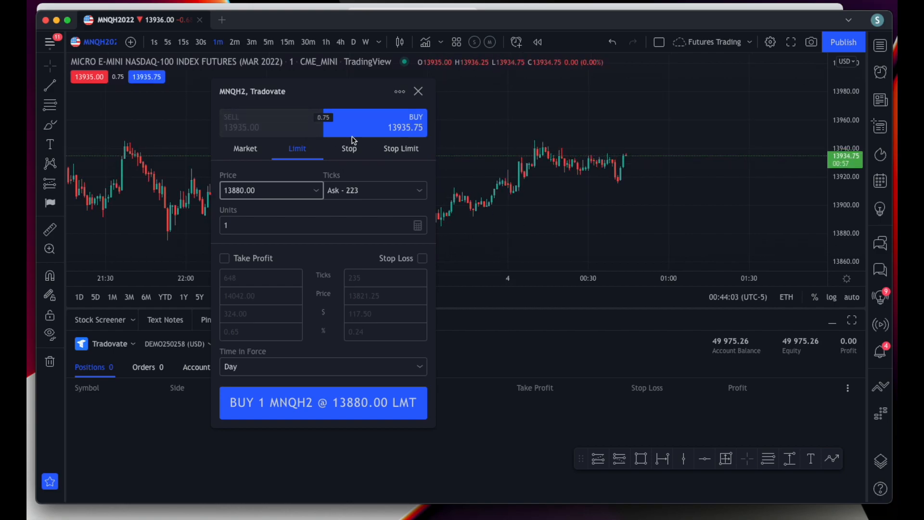
Configure a 1-unit MNQH2 market sell with Take Profit and Stop Loss enabled, unsent
click(269, 122)
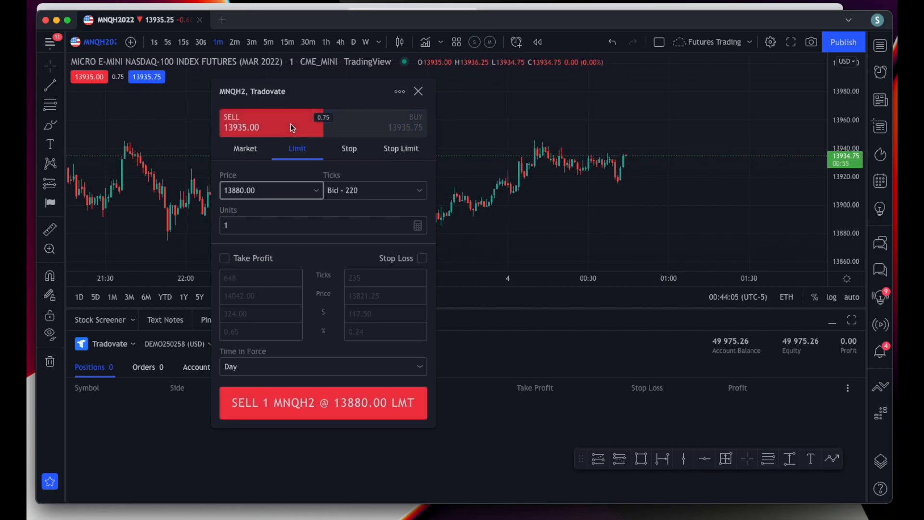
click(245, 148)
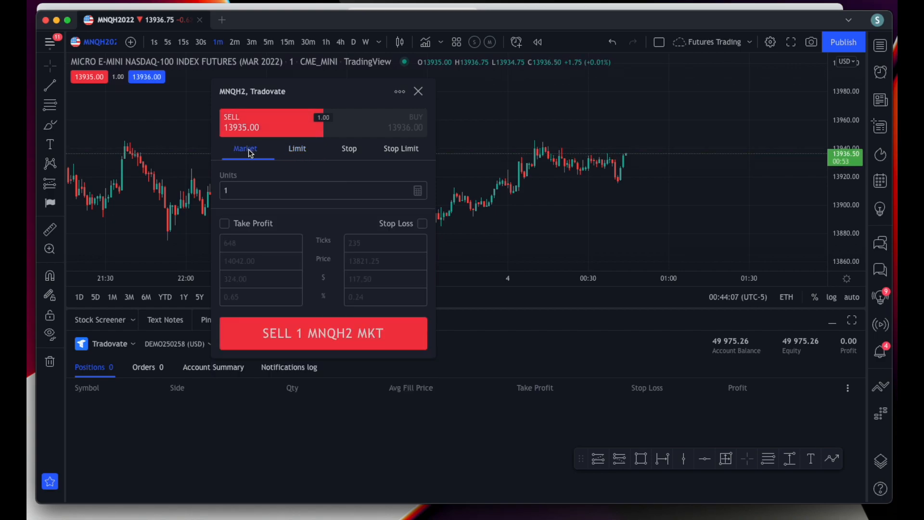
click(323, 191)
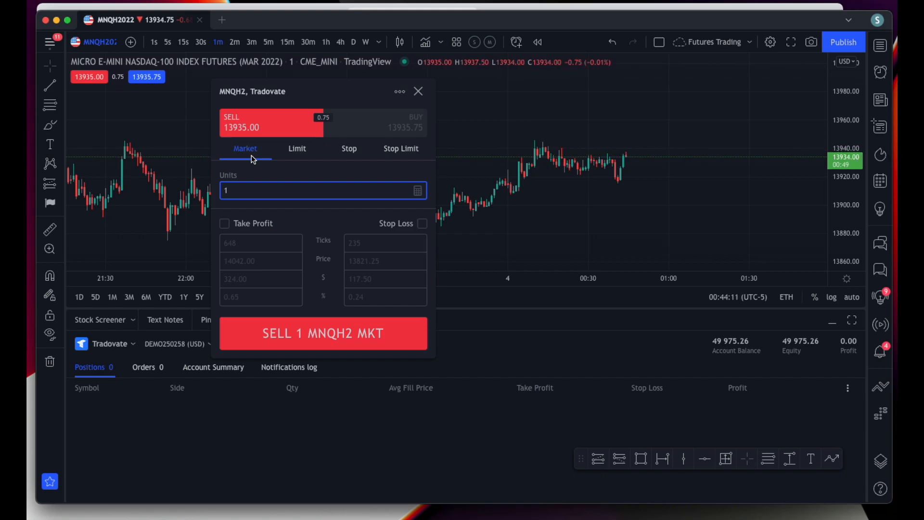
click(224, 223)
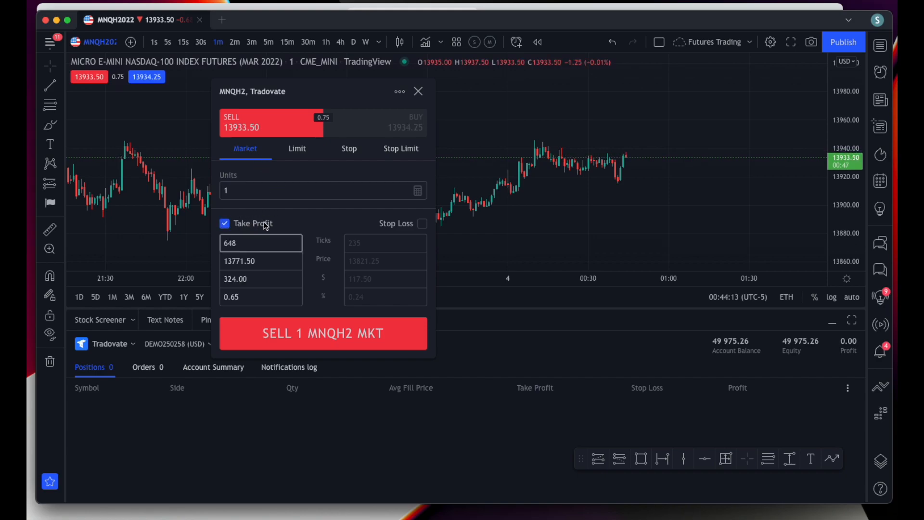
click(420, 222)
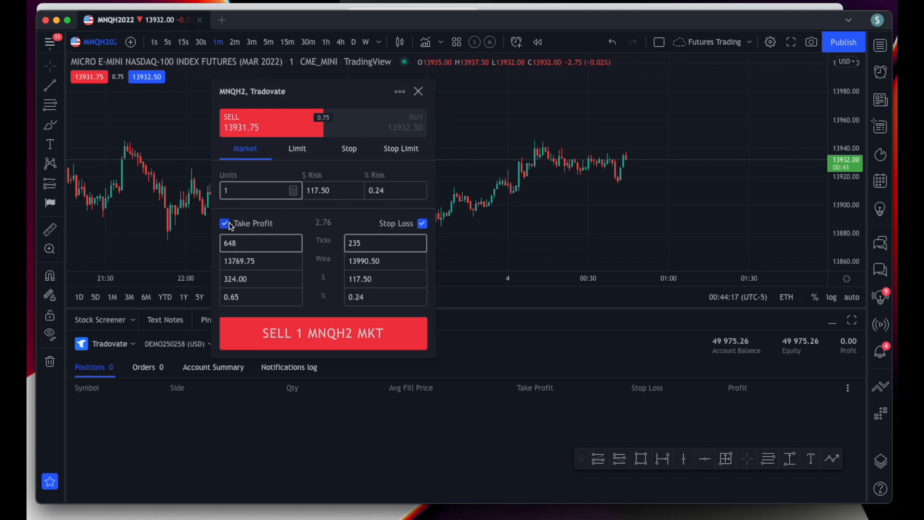
mouse_move(319, 255)
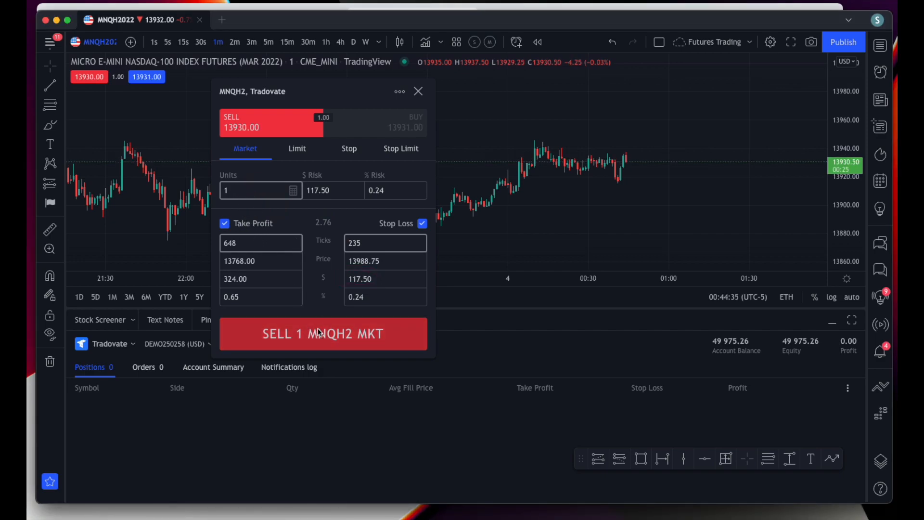
Submit the bracketed market sell, opening a 1-contract short at 13930.00
click(323, 334)
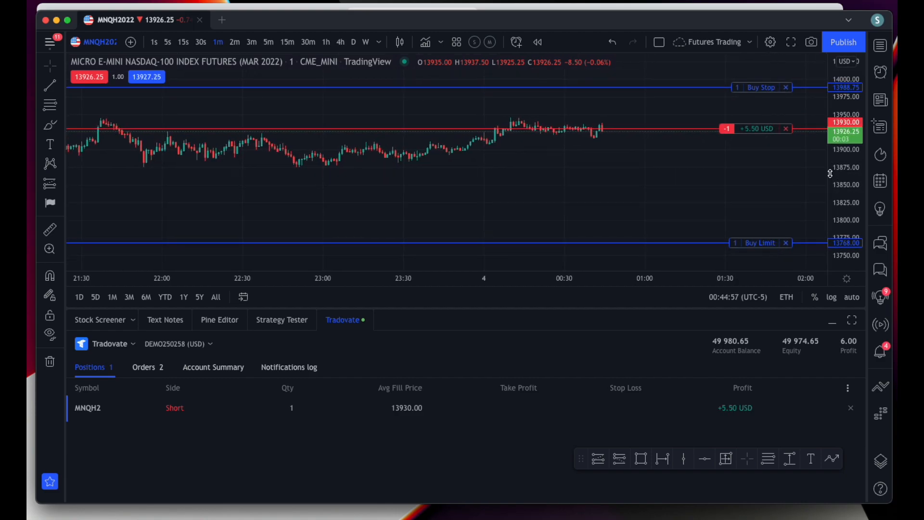
mouse_move(759, 172)
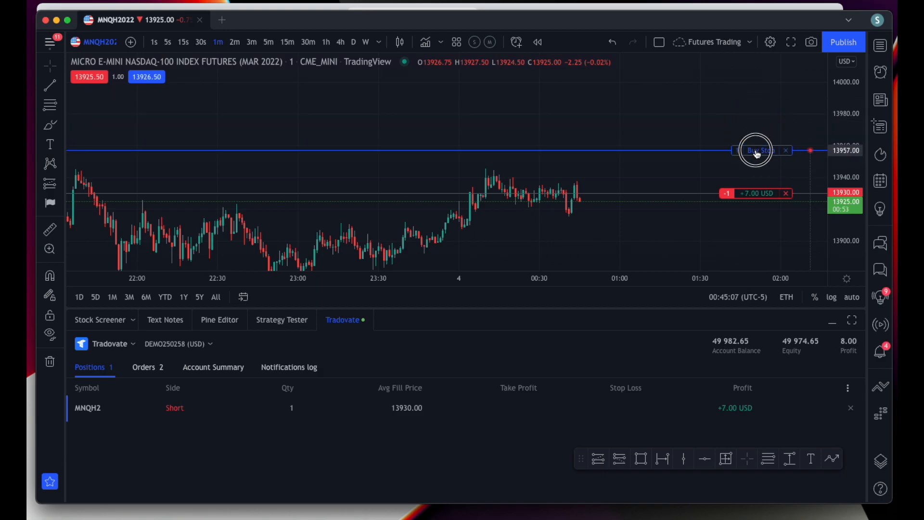
Modify the short's buy stop from 13988.75 to 13949.25
click(757, 150)
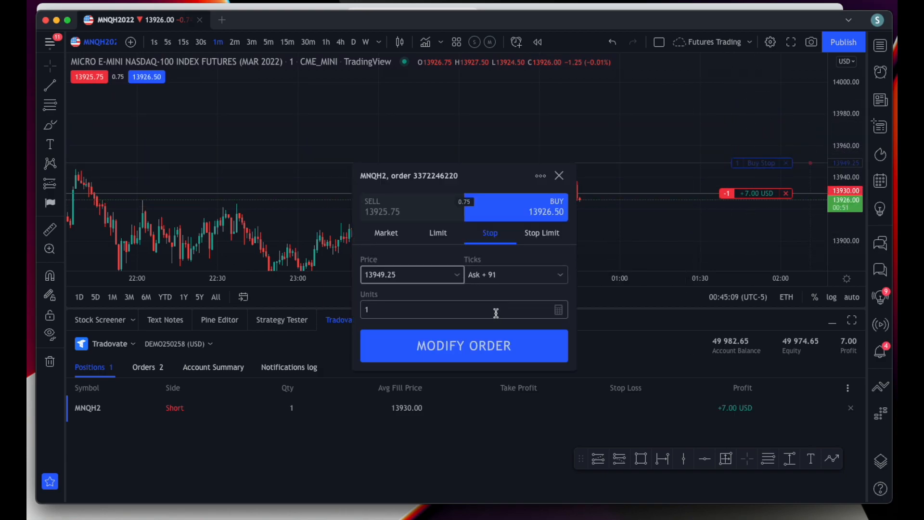
mouse_move(445, 201)
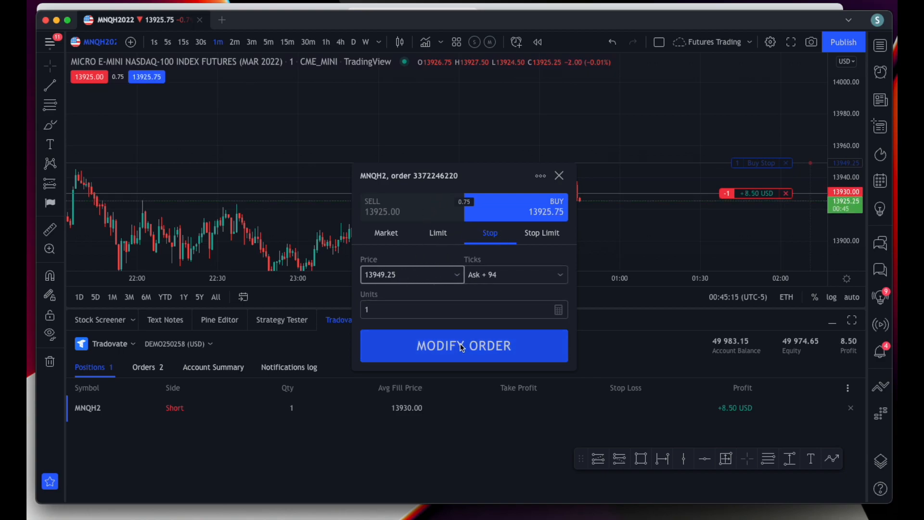
click(463, 345)
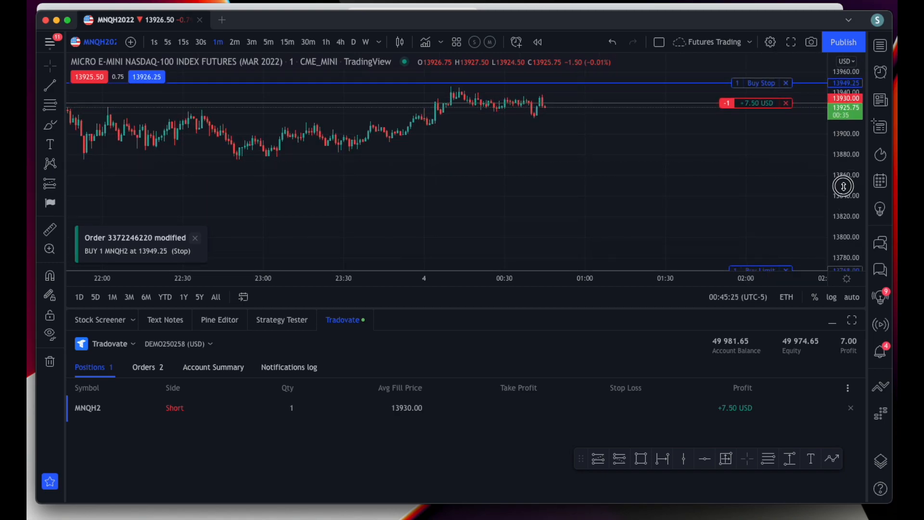
Modify the short's buy limit target to 13867.75
click(760, 166)
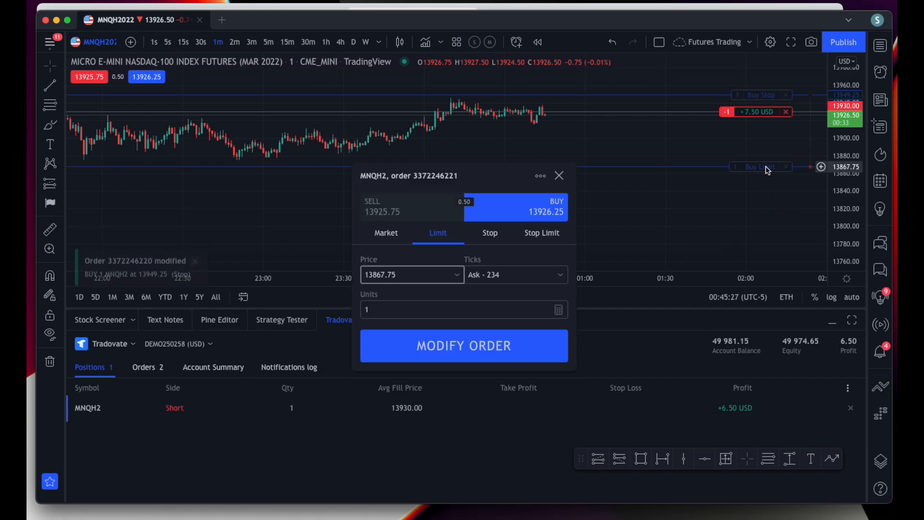
click(464, 346)
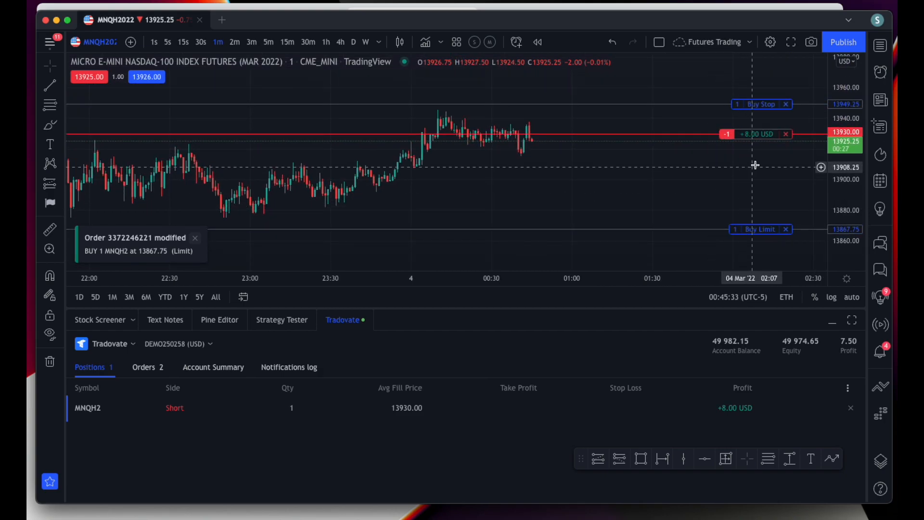
mouse_move(786, 106)
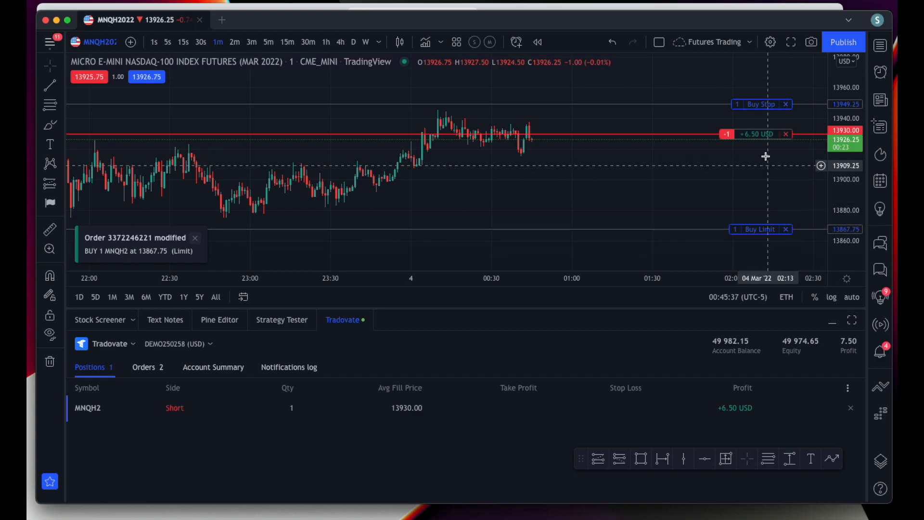
mouse_move(305, 381)
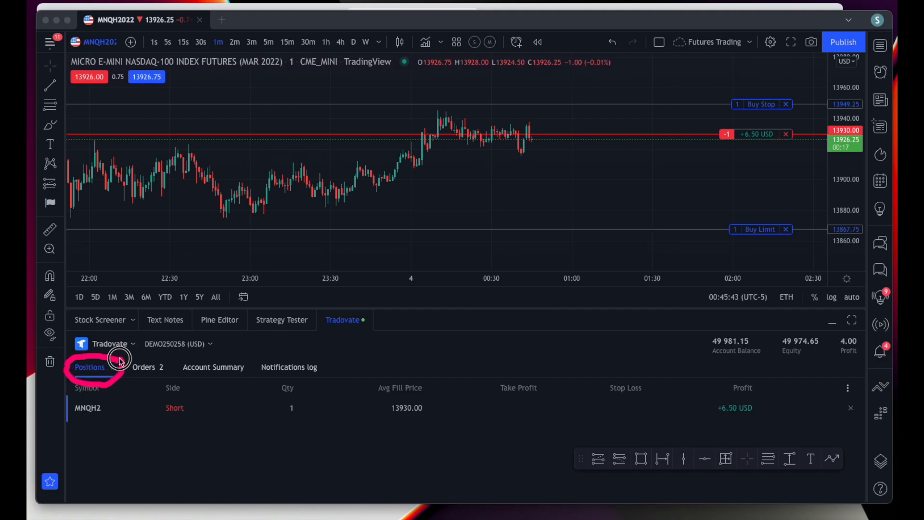
mouse_move(750, 400)
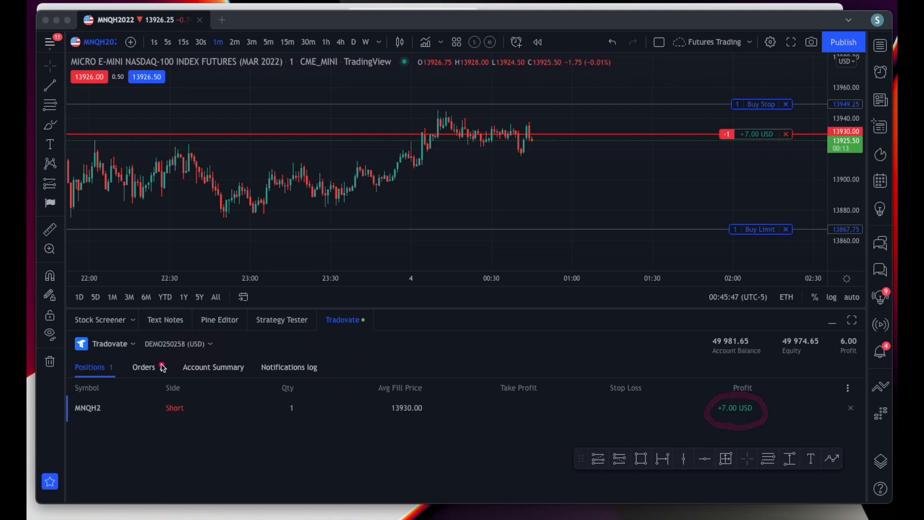
click(144, 367)
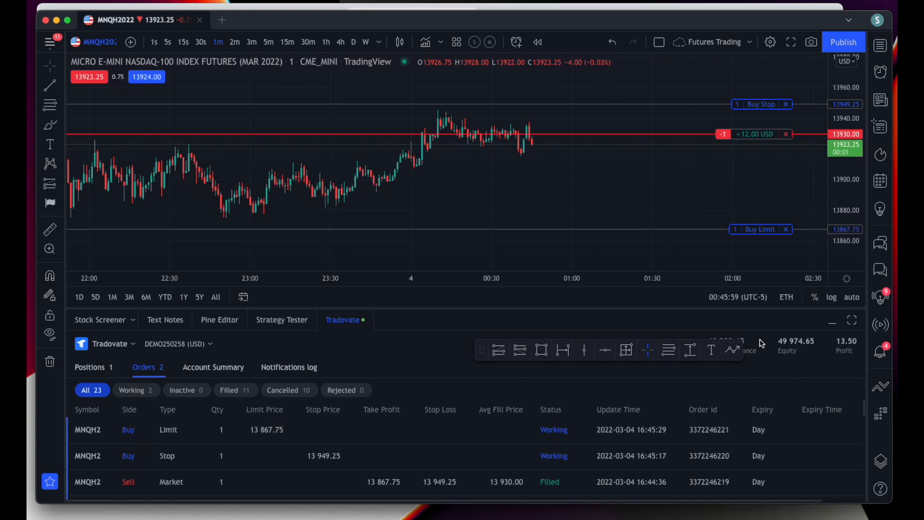
click(89, 367)
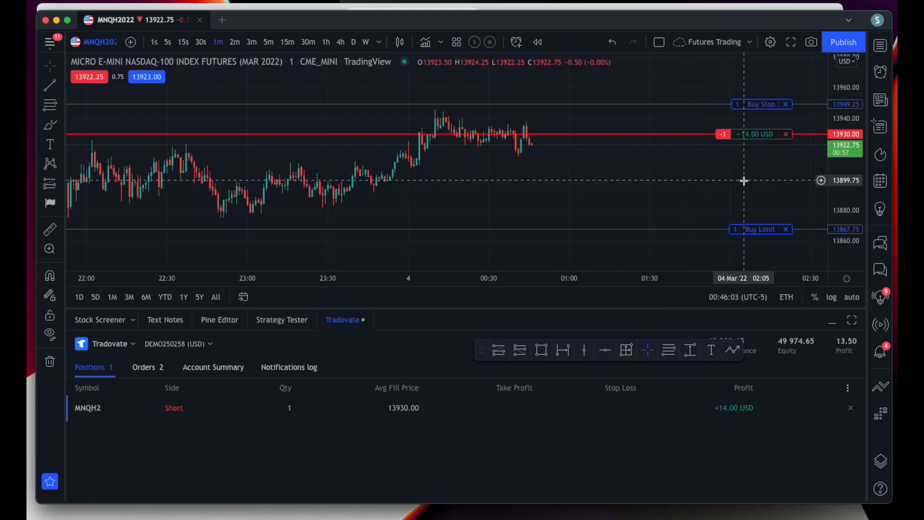
mouse_move(810, 321)
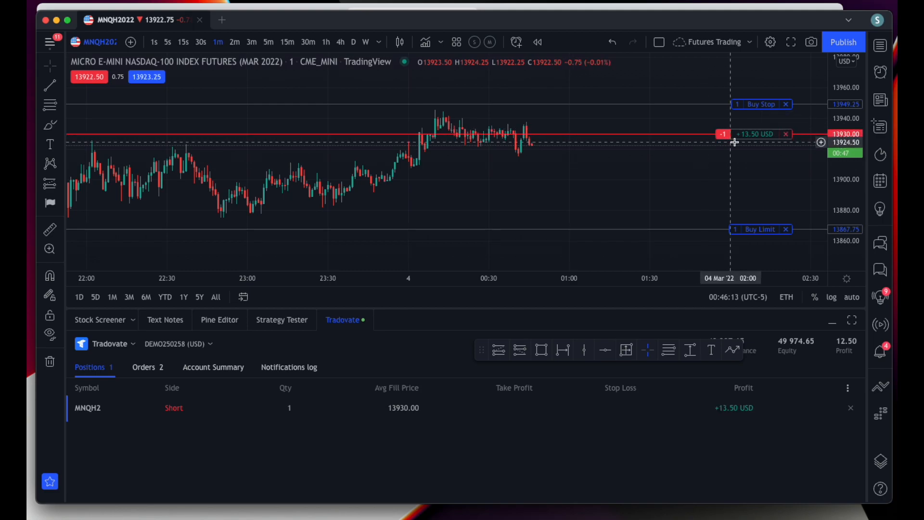
click(753, 134)
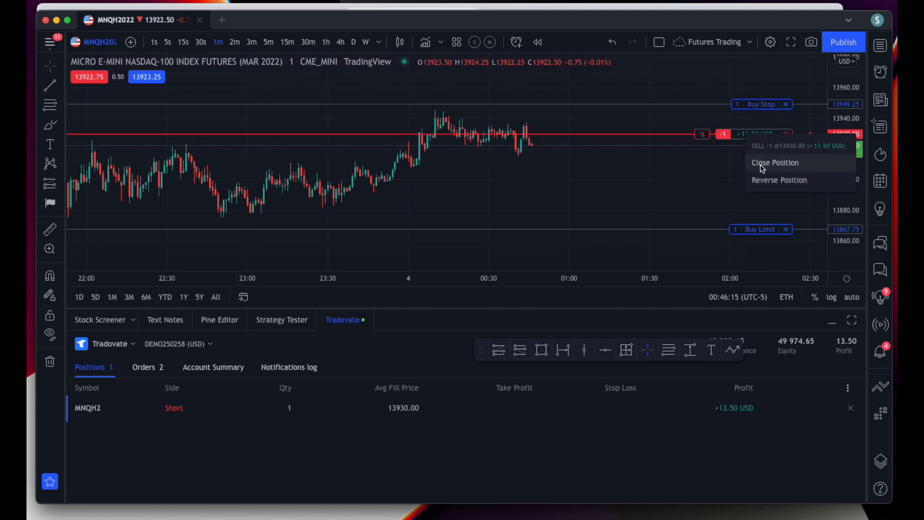
mouse_move(779, 180)
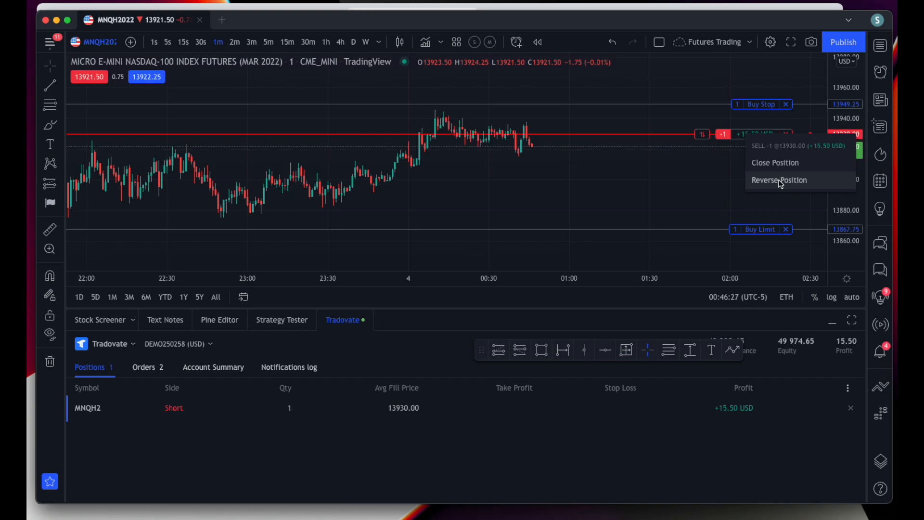
mouse_move(713, 182)
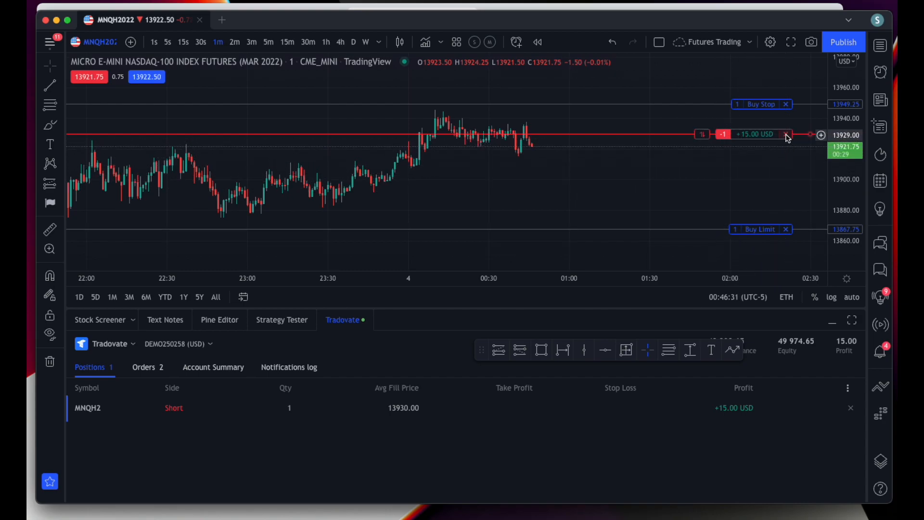
Close the 1-contract short at market, cancelling its linked stop and limit orders
click(785, 135)
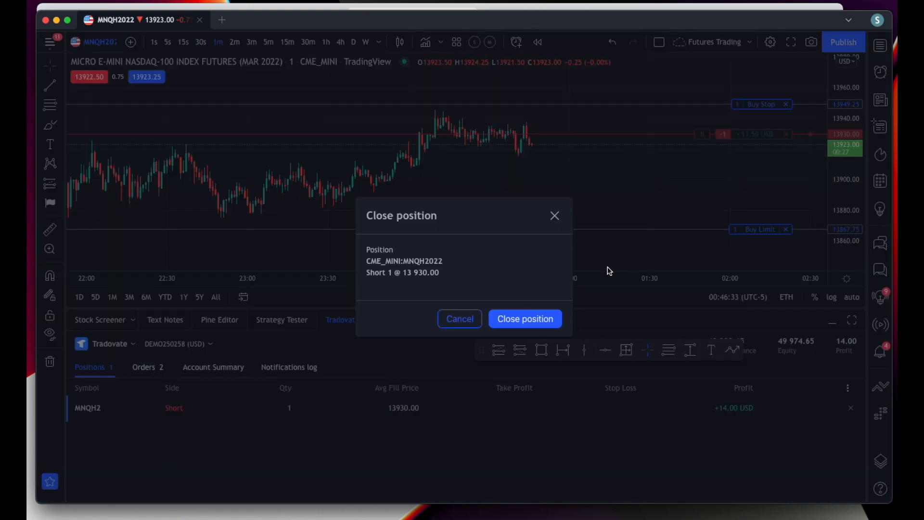
click(525, 319)
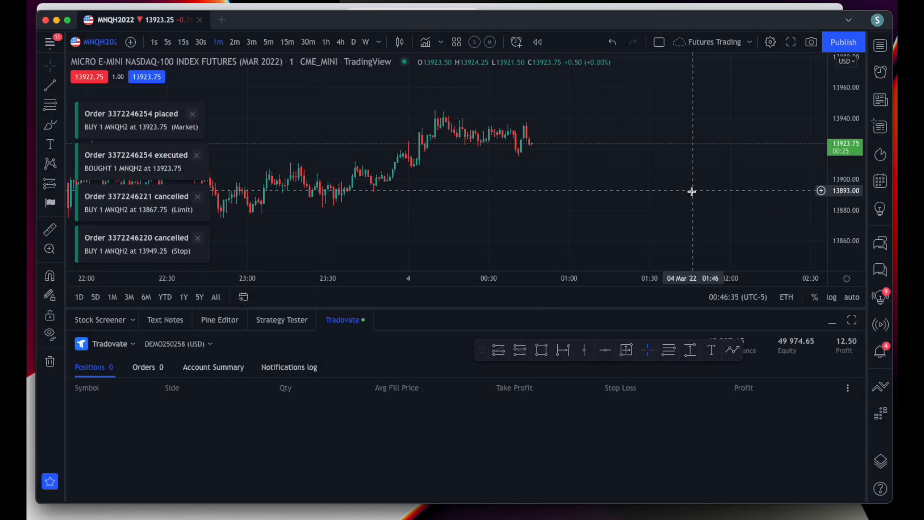
mouse_move(665, 200)
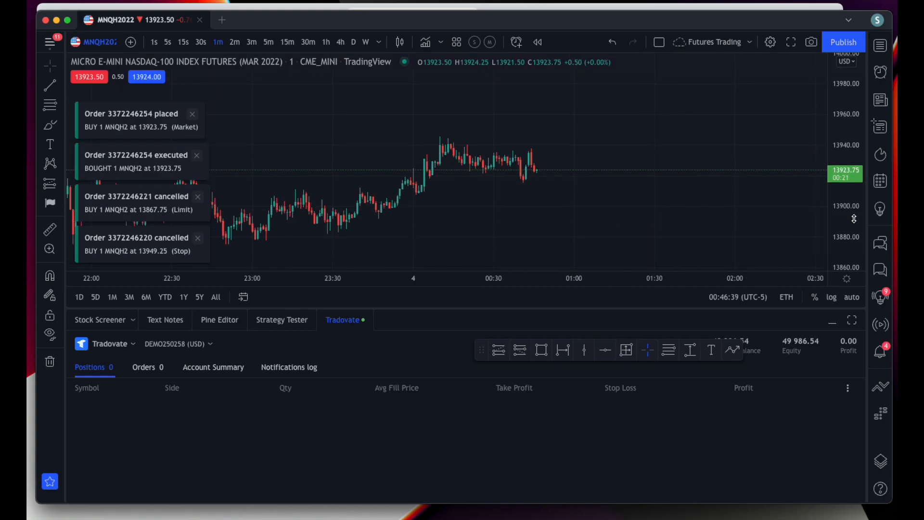
mouse_move(591, 180)
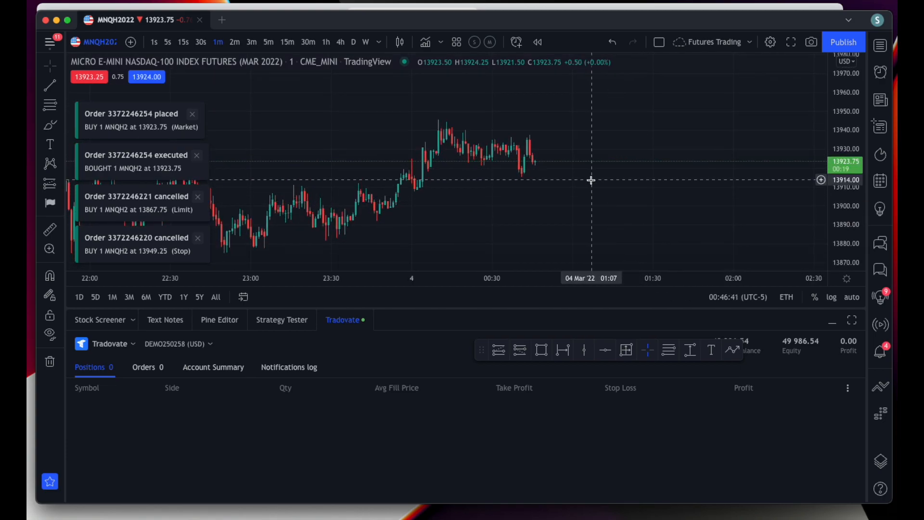
mouse_move(608, 185)
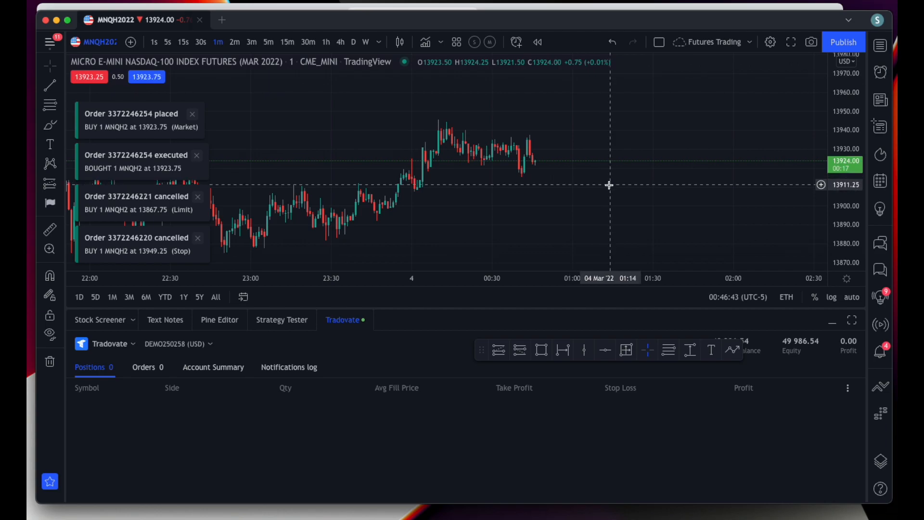
right_click(609, 186)
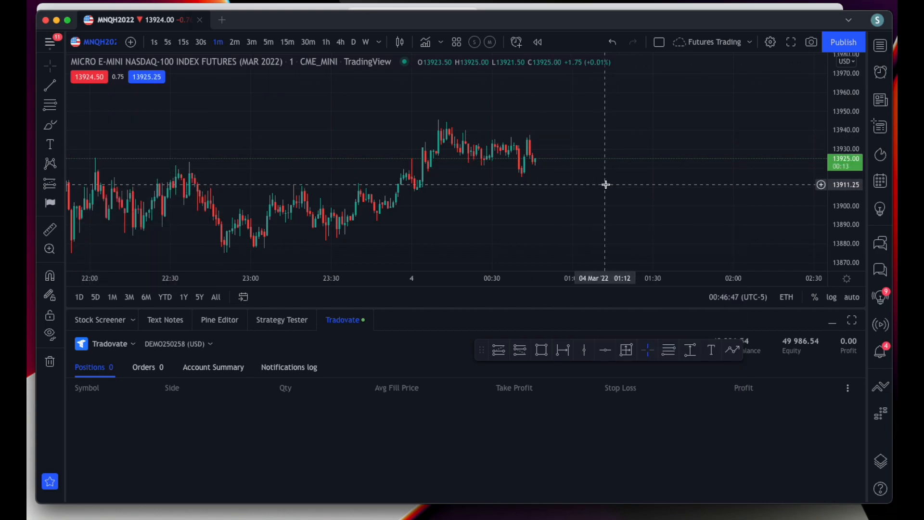
Start a new order from the chart's context menu Trade option
right_click(605, 185)
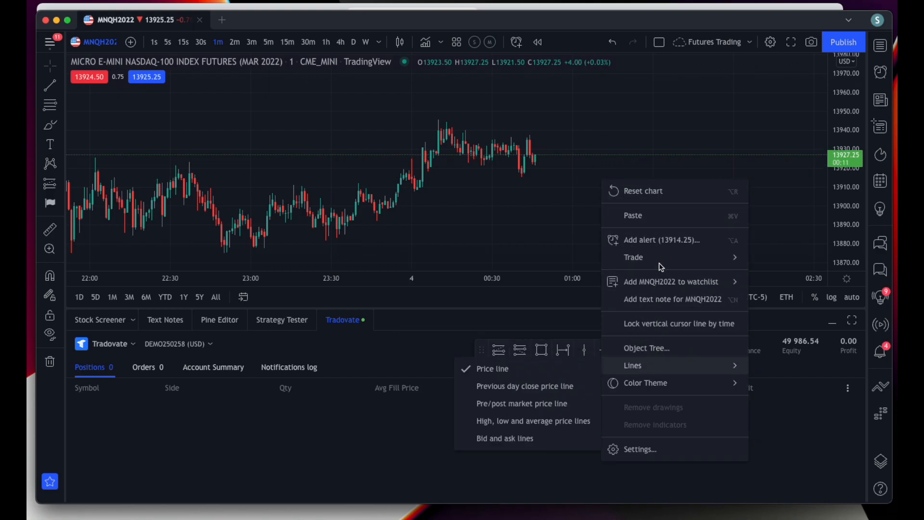
click(659, 128)
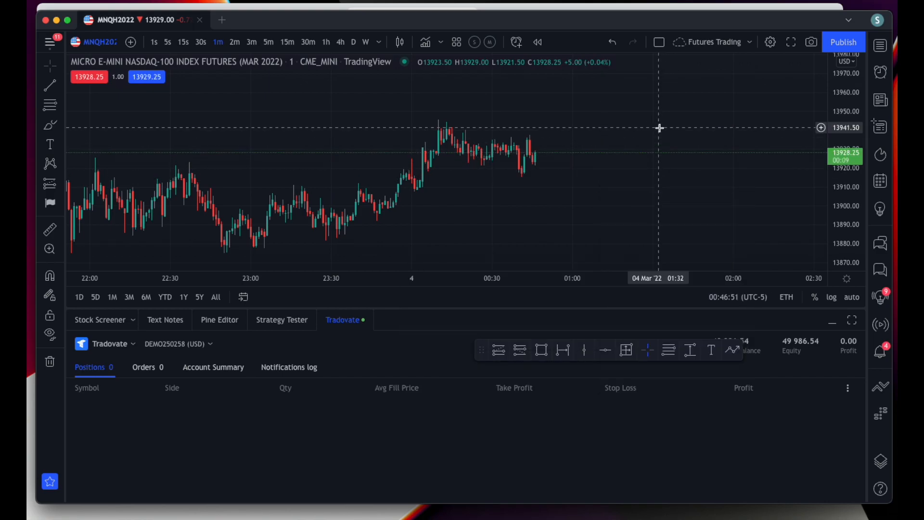
right_click(659, 128)
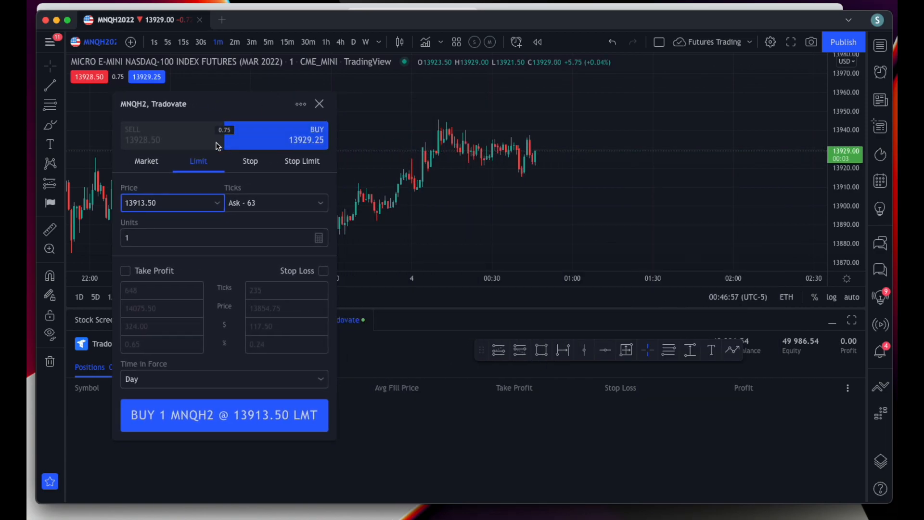
Send a 10-unit MNQH2 market buy with take profit and stop loss attached
click(146, 161)
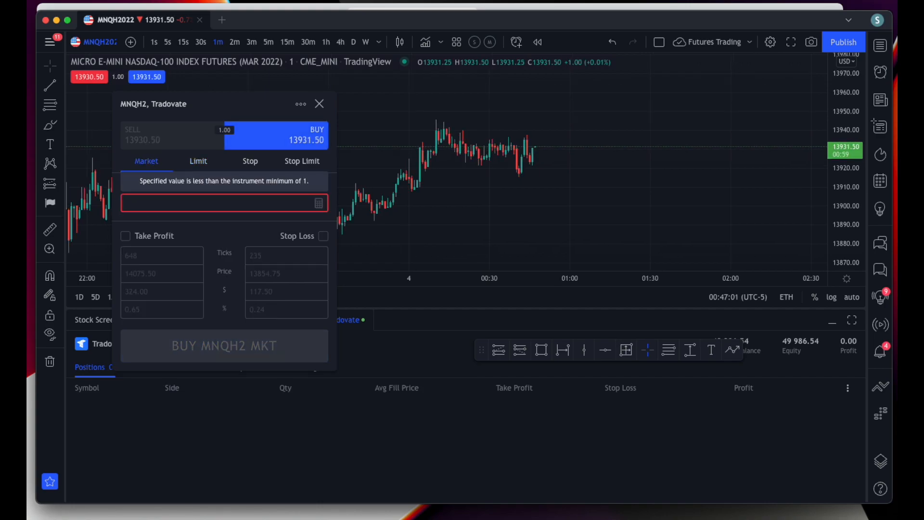
text(10)
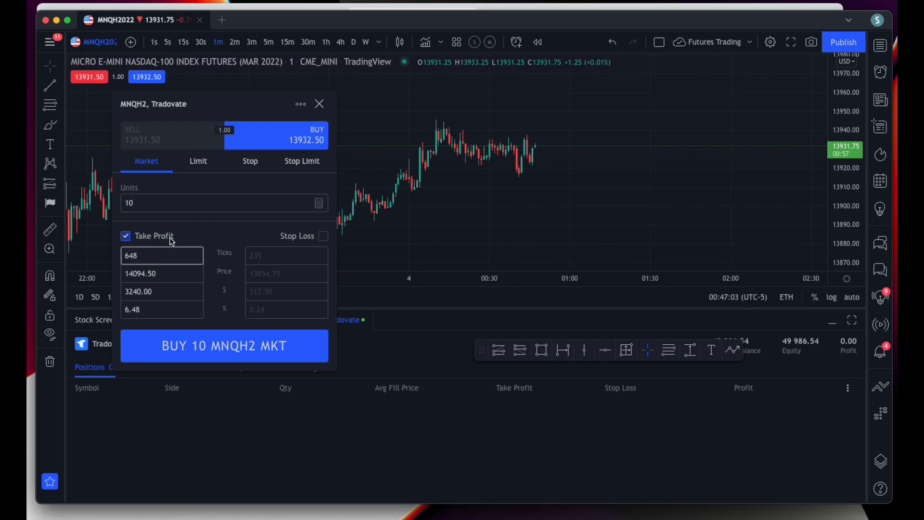
click(323, 236)
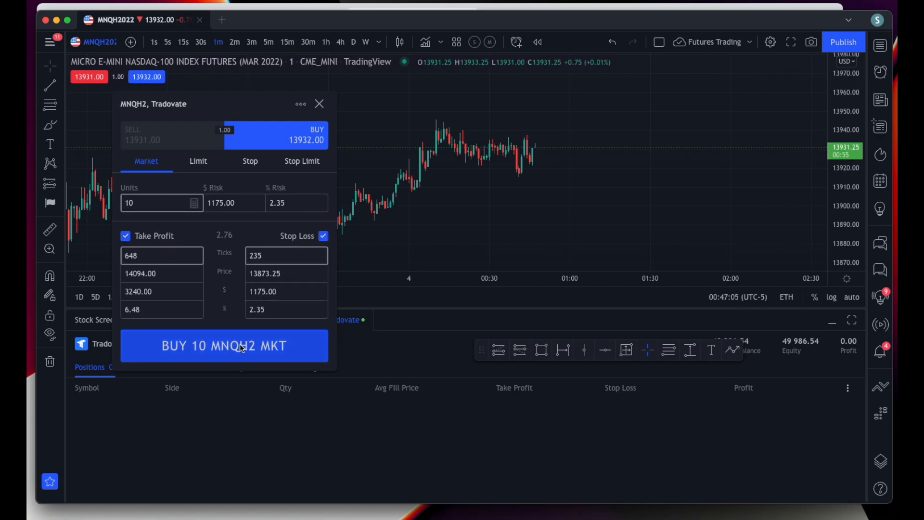
click(225, 346)
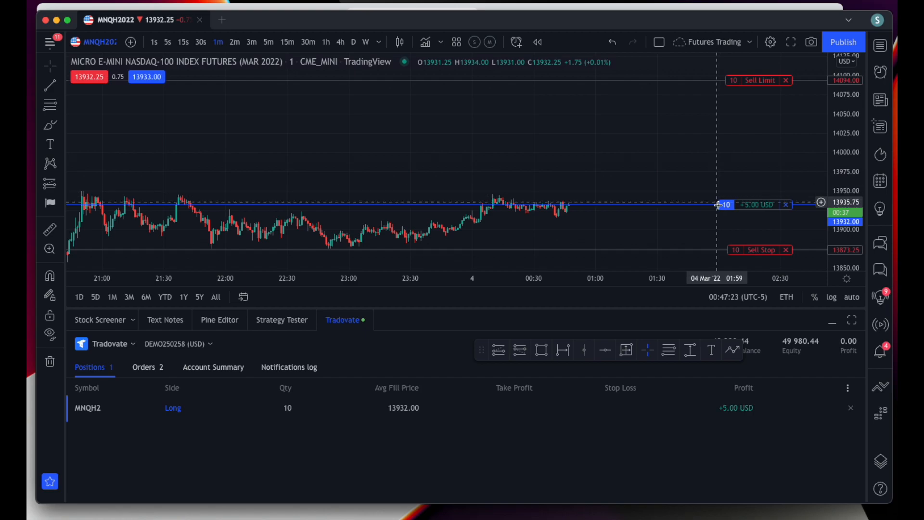
mouse_move(763, 223)
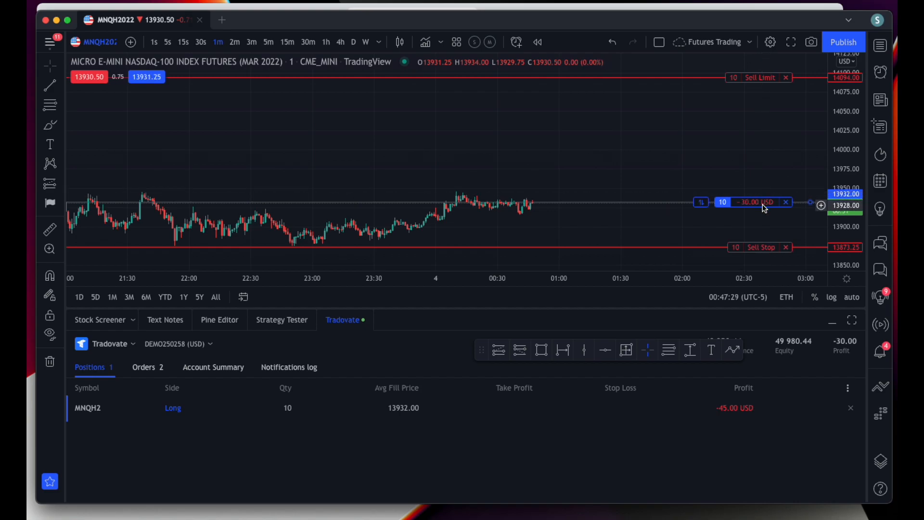
mouse_move(726, 213)
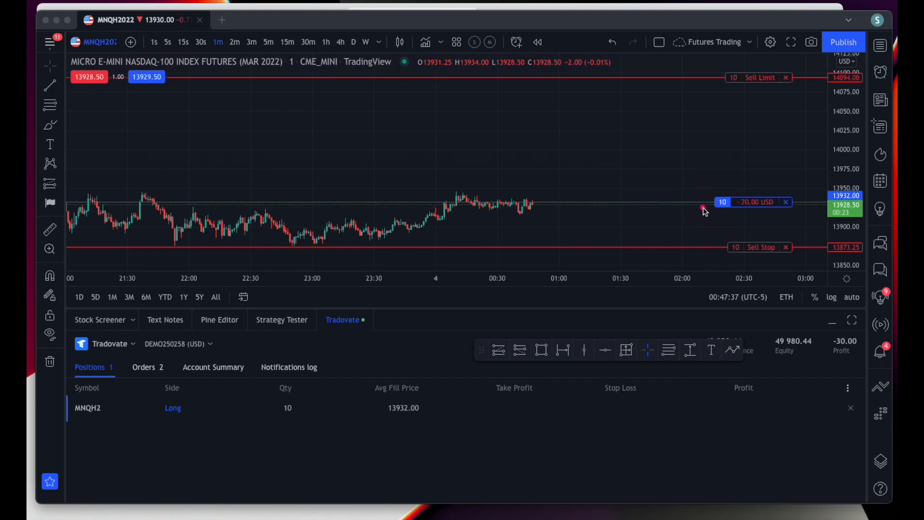
mouse_move(780, 192)
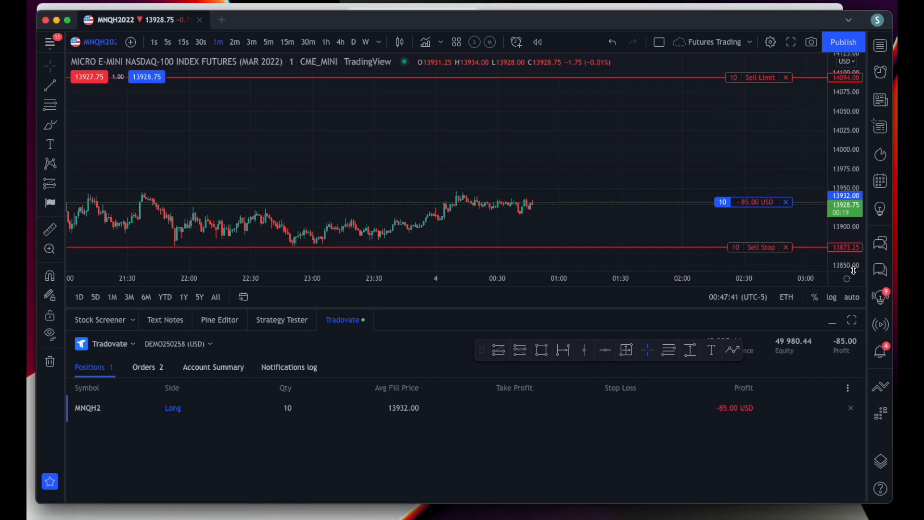
mouse_move(879, 369)
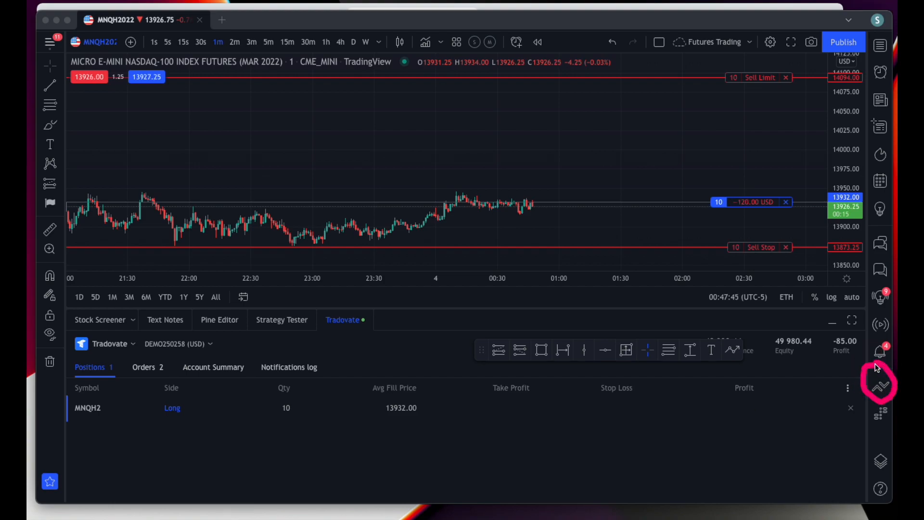
Sell 5 MNQH2 at market from the order panel, trimming the long to 5 contracts
click(881, 387)
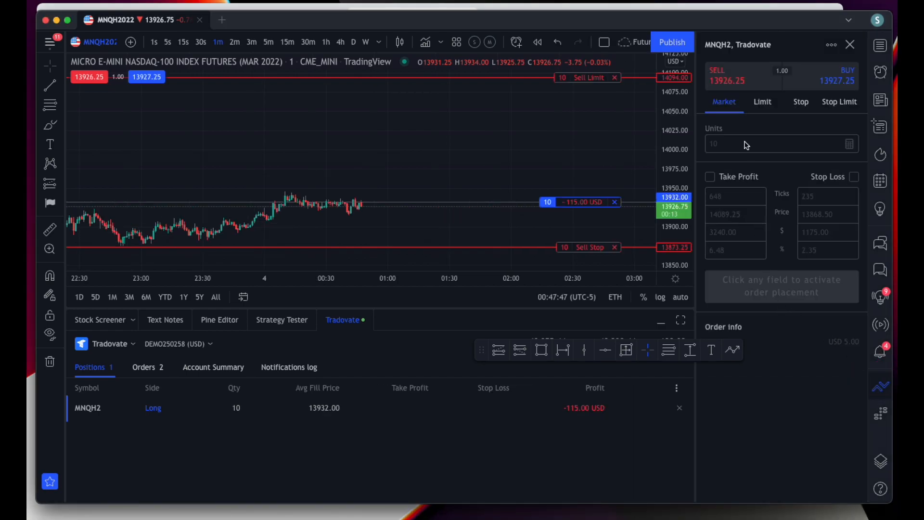
mouse_move(570, 222)
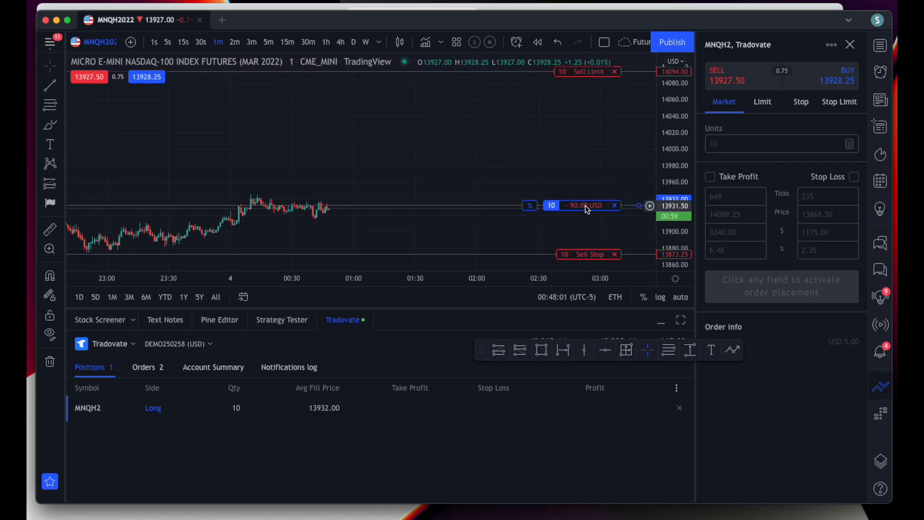
mouse_move(597, 170)
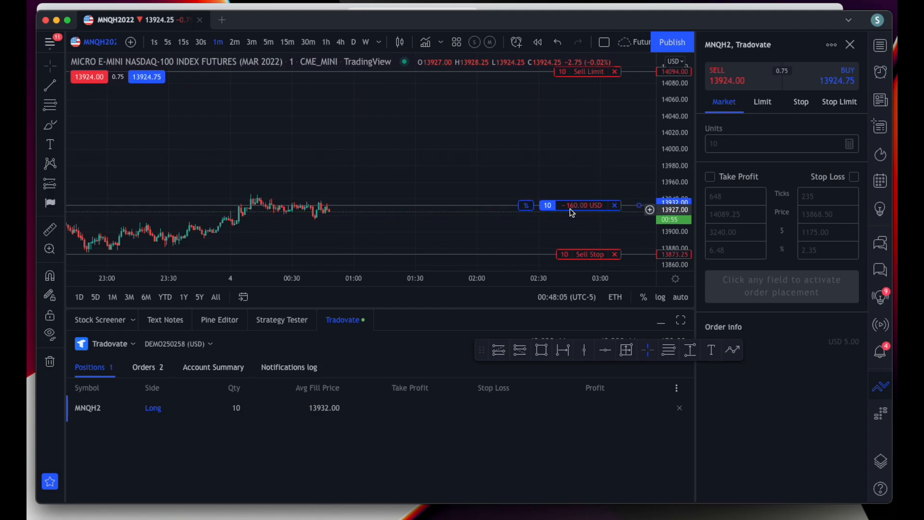
mouse_move(536, 205)
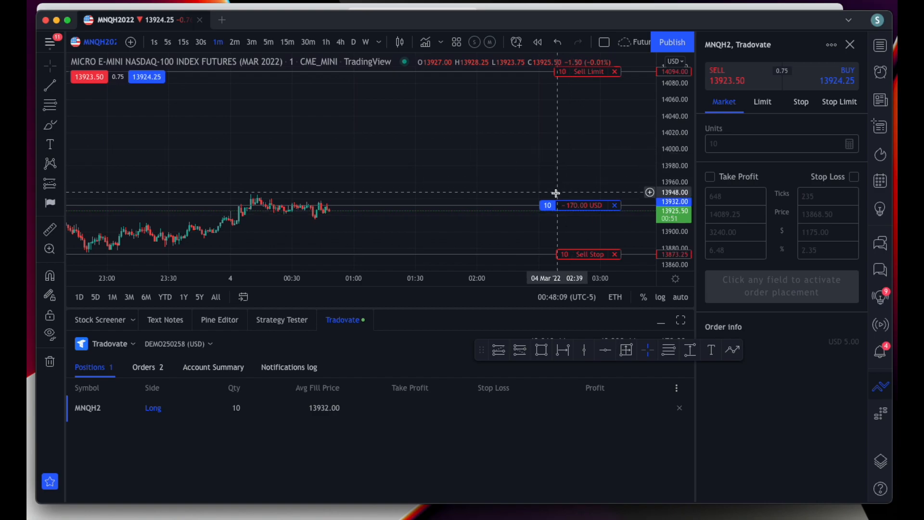
mouse_move(578, 163)
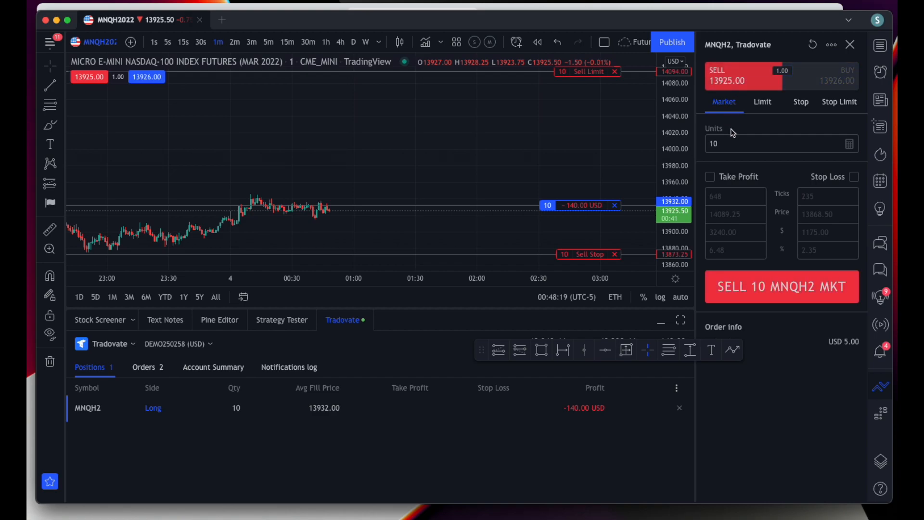
mouse_move(548, 211)
text(5)
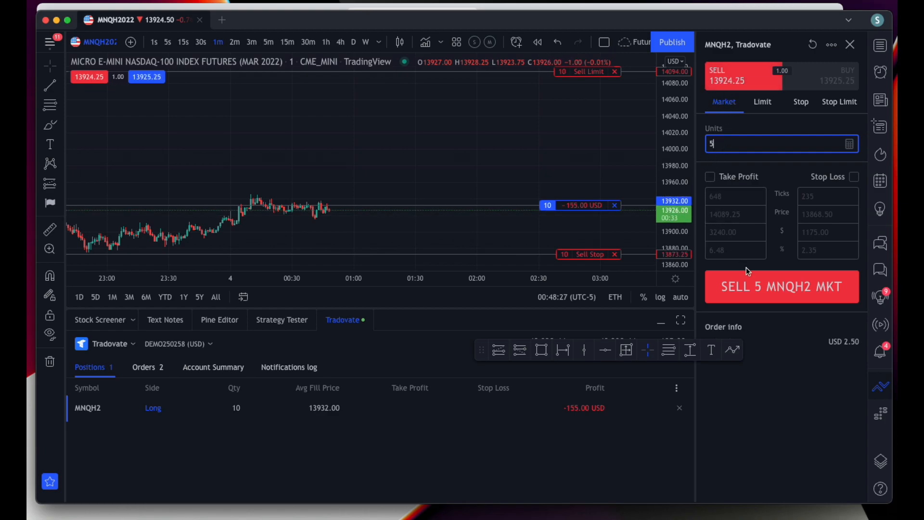
click(782, 287)
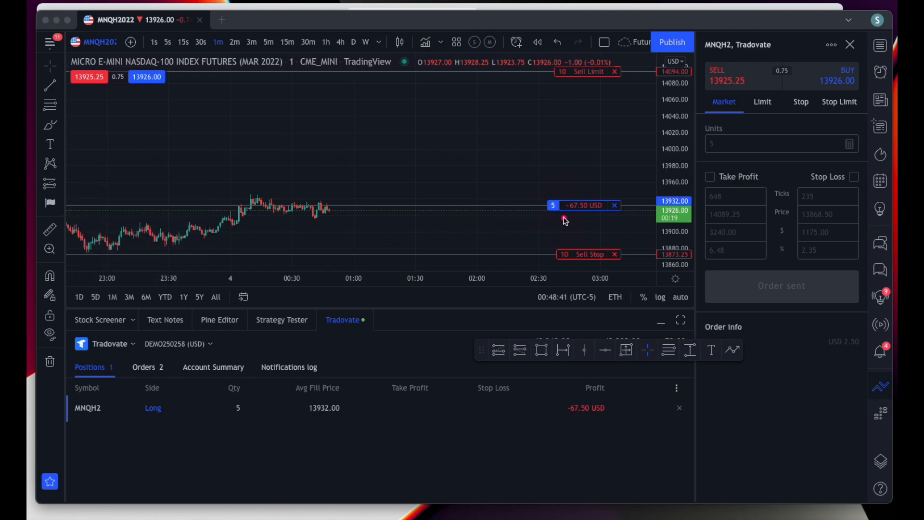
mouse_move(604, 218)
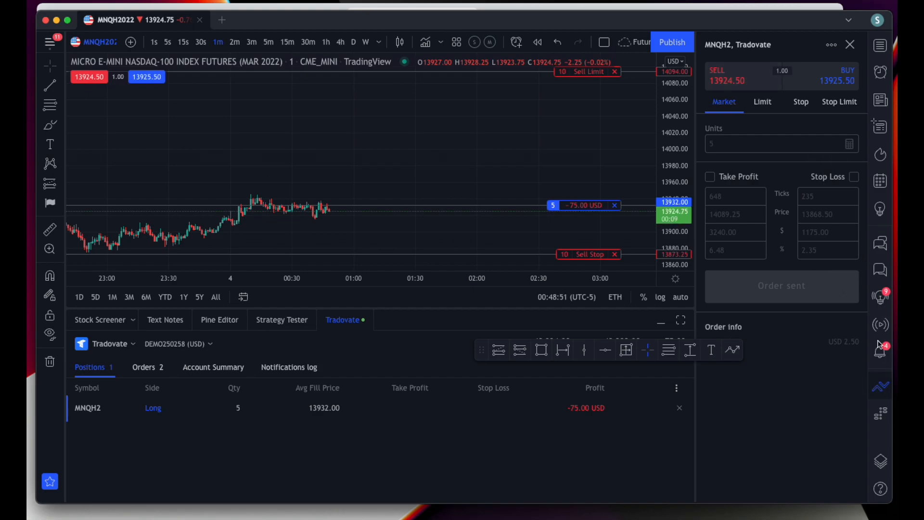
Close the remaining 5-contract MNQH2 long from the Positions tab, cancelling its exit orders
click(851, 44)
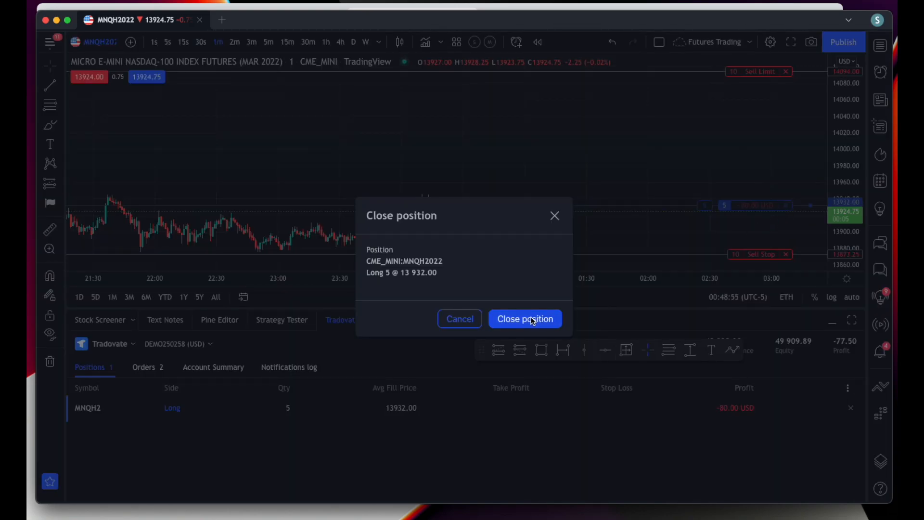
click(524, 319)
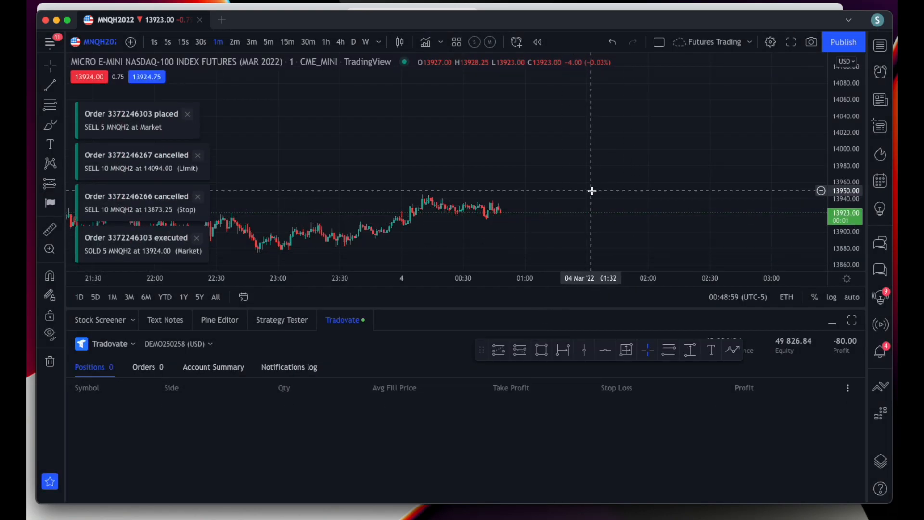
mouse_move(585, 197)
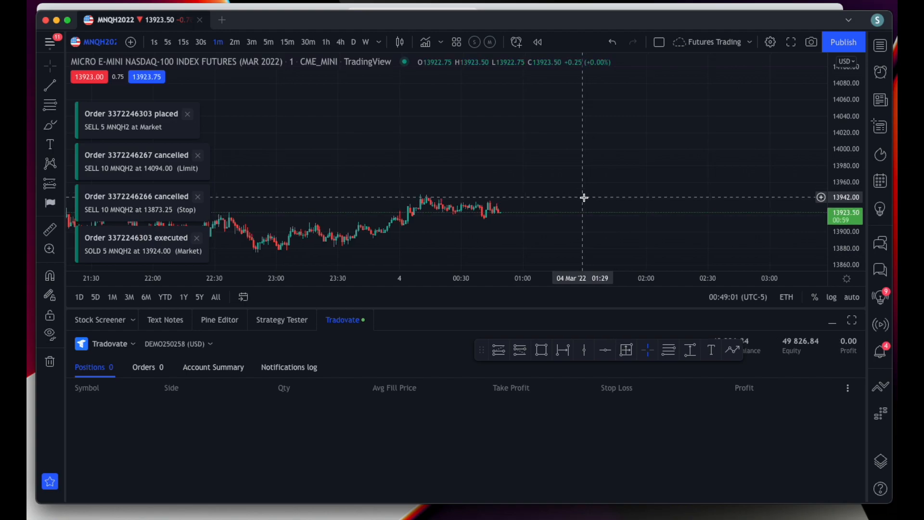